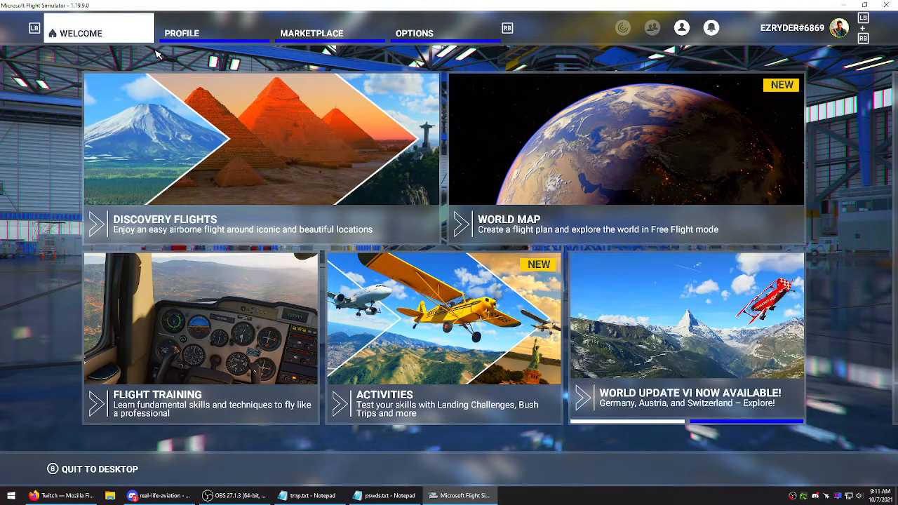
pyautogui.moveTo(153, 56)
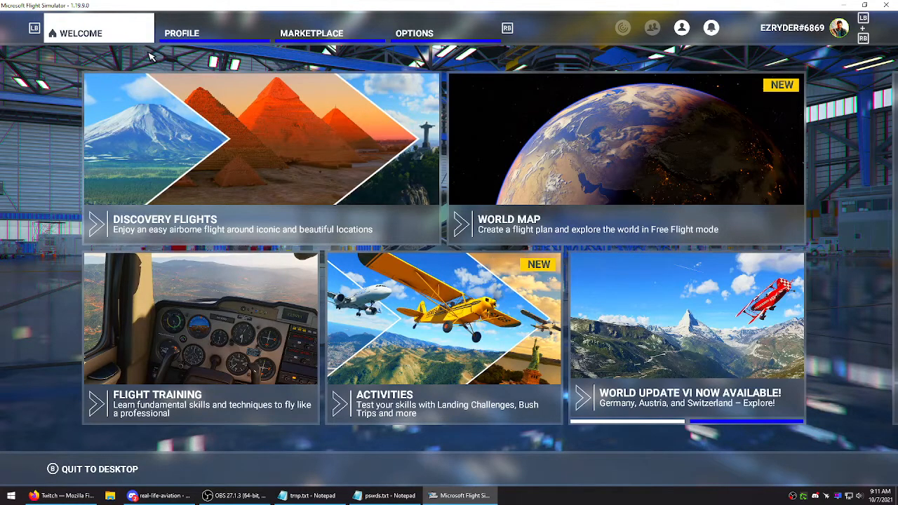
pyautogui.moveTo(242, 77)
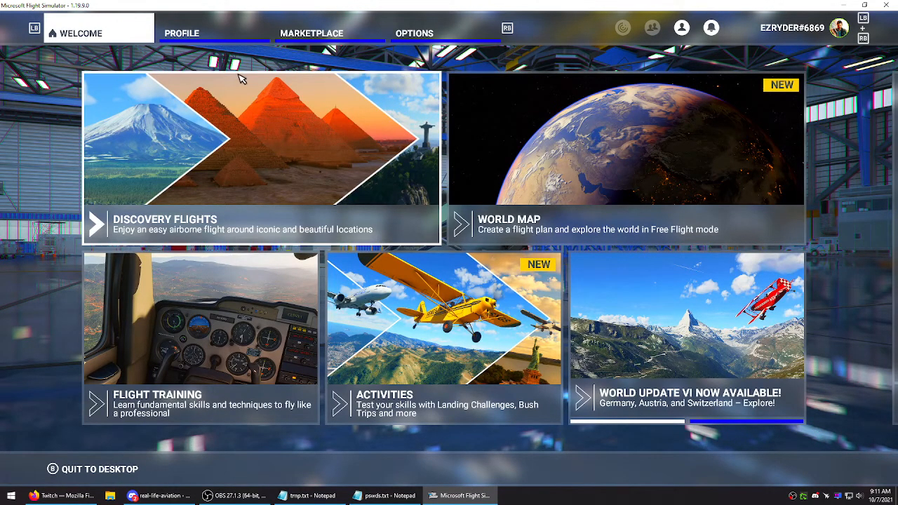
pyautogui.moveTo(43, 158)
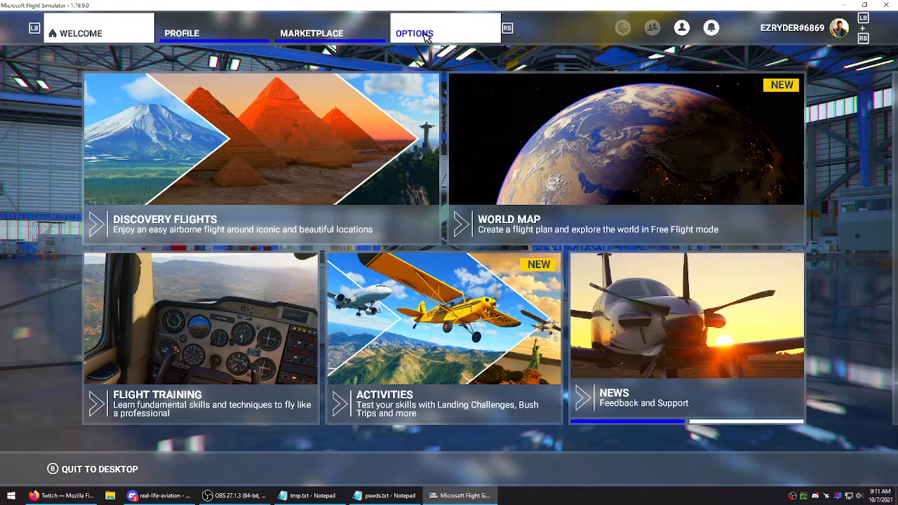
# - Switch Developer Mode to ON in General Options > Developers, revealing the developer menu bar
pyautogui.click(414, 34)
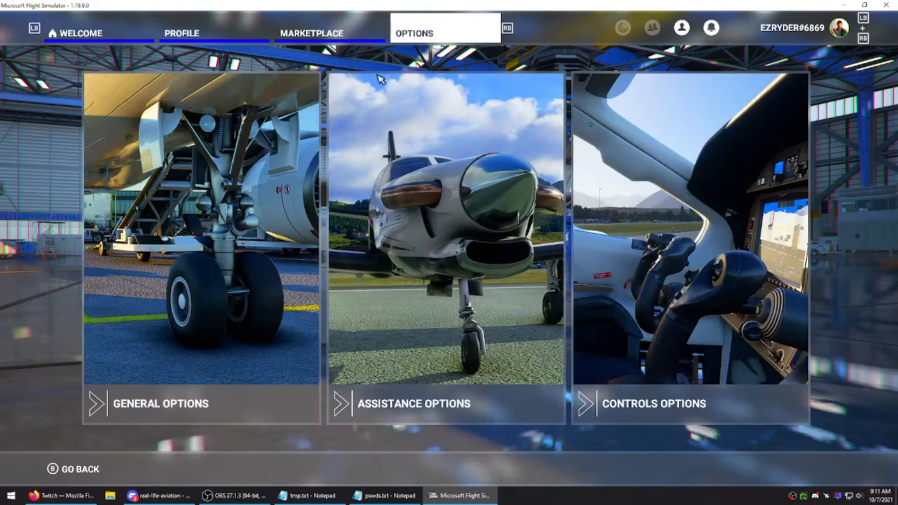
pyautogui.click(202, 246)
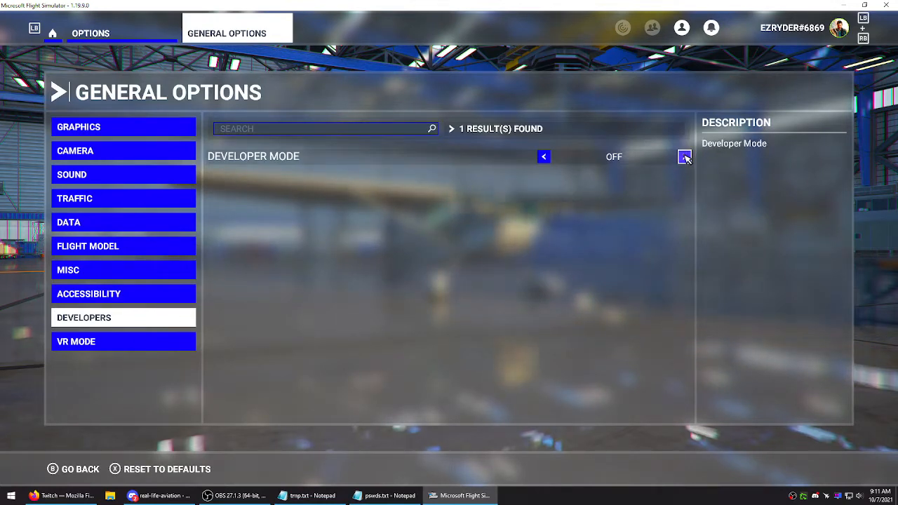
pyautogui.click(685, 157)
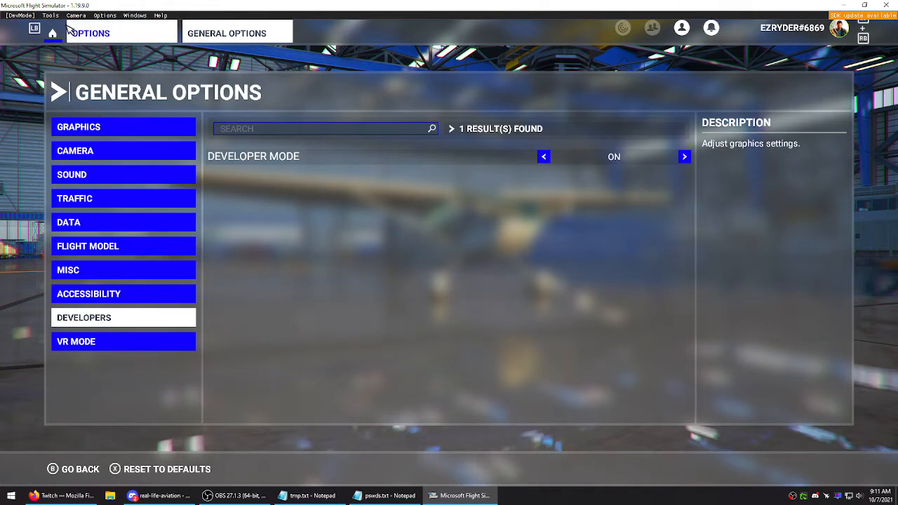
# - Show the Virtual File System tool from DevMode Tools with Packages Folders expanded
pyautogui.click(50, 15)
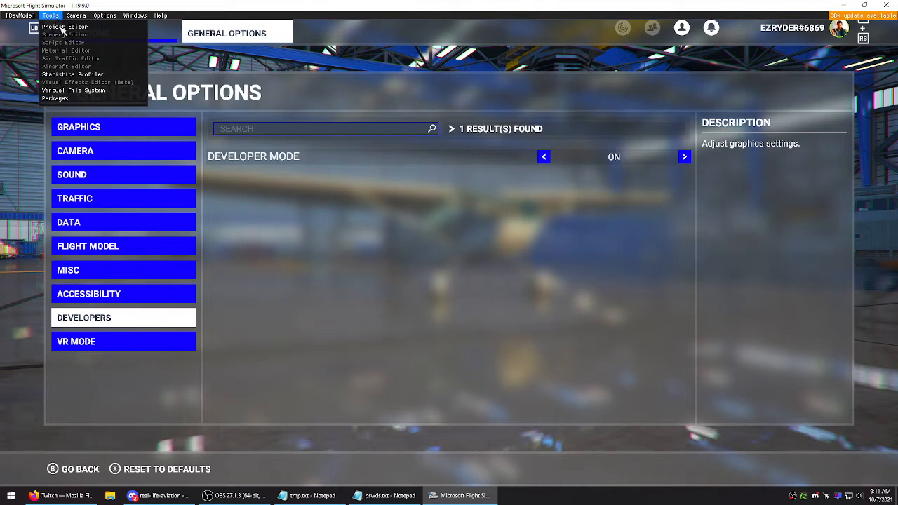
pyautogui.moveTo(73, 90)
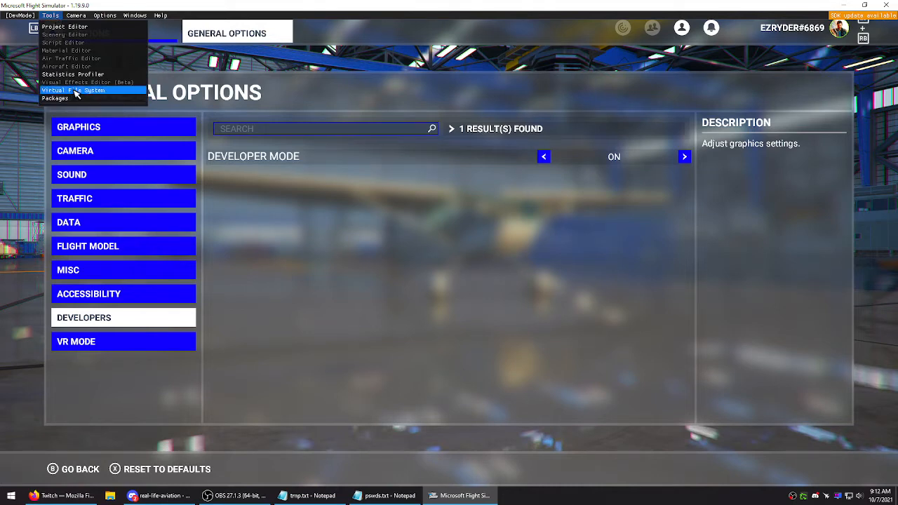
pyautogui.click(73, 90)
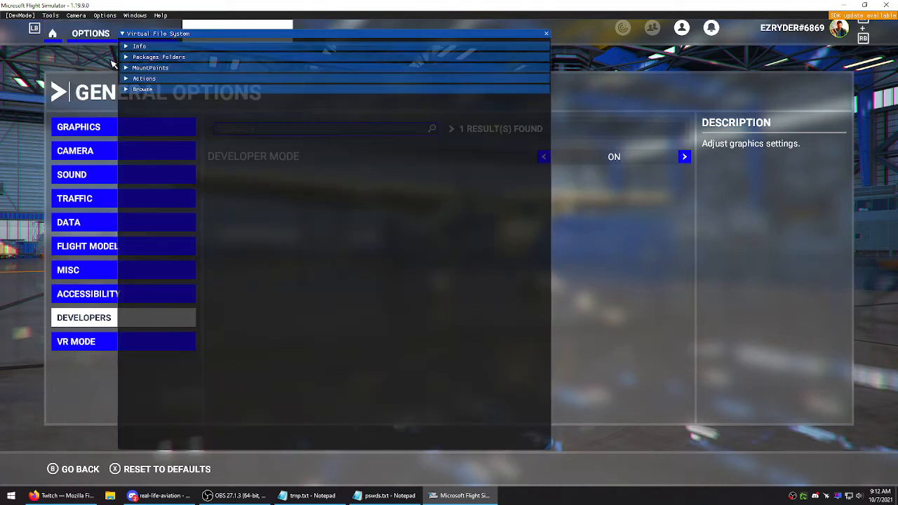
pyautogui.click(157, 56)
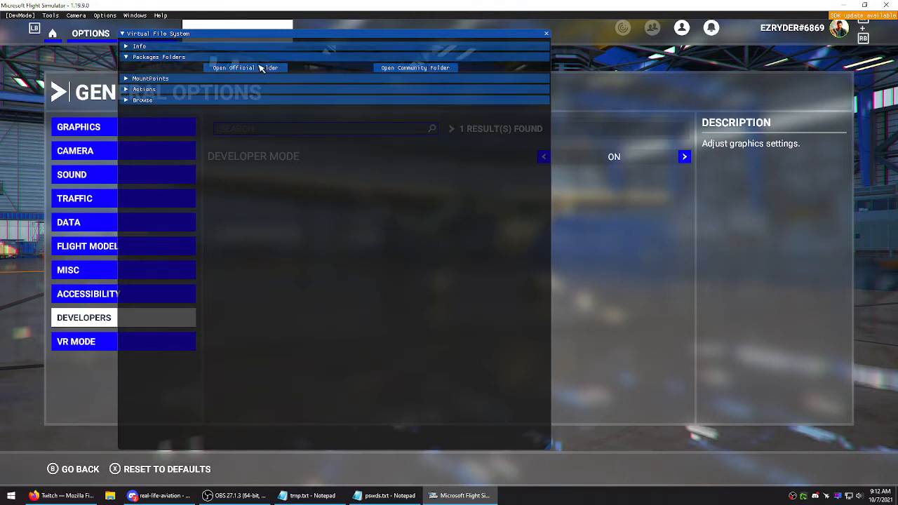
pyautogui.moveTo(416, 67)
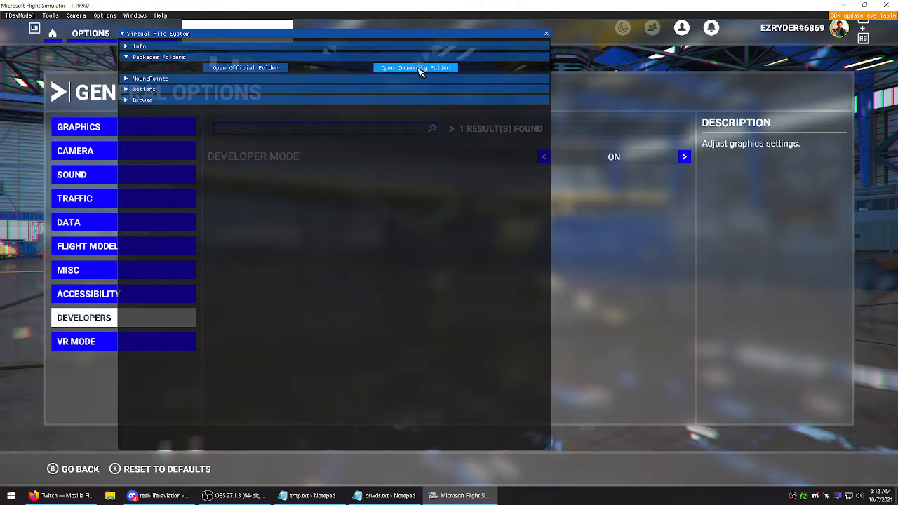
# - Launch File Explorer at C:\MSFS\Community via Open Community Folder and bring it forward
pyautogui.click(416, 67)
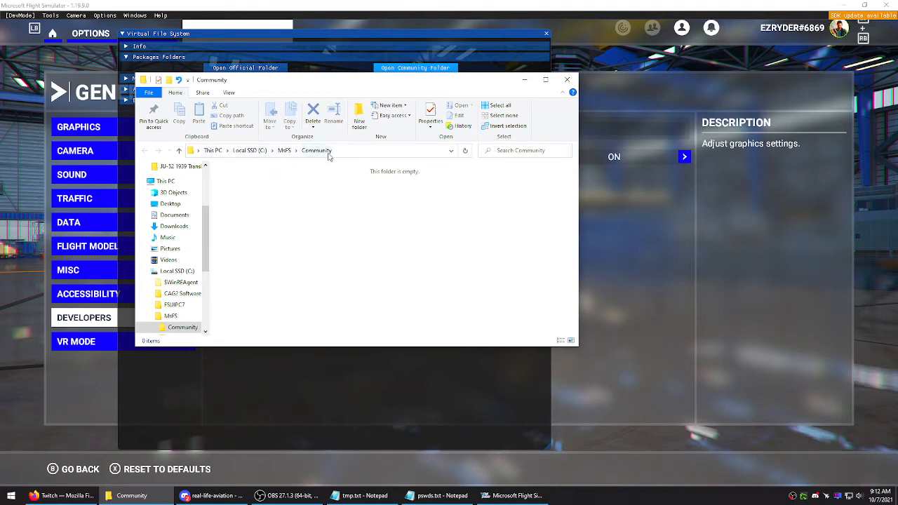
pyautogui.click(315, 151)
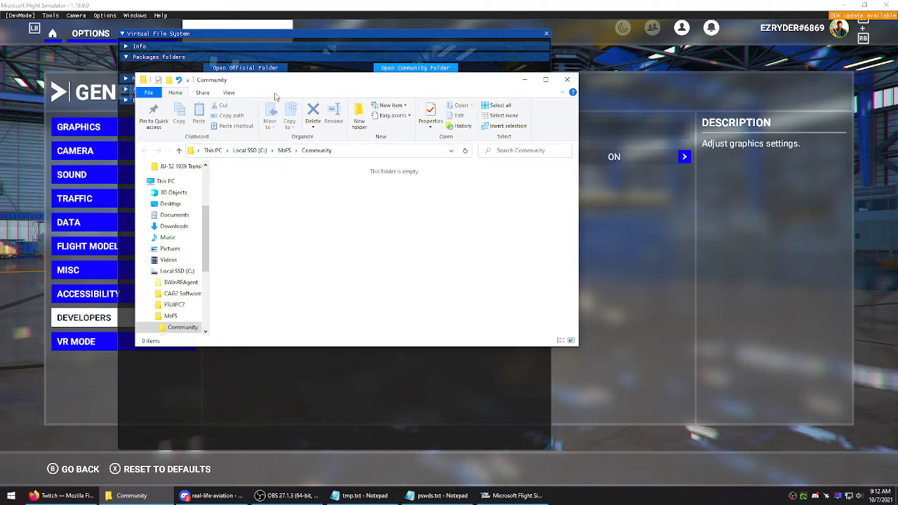
pyautogui.moveTo(412, 126)
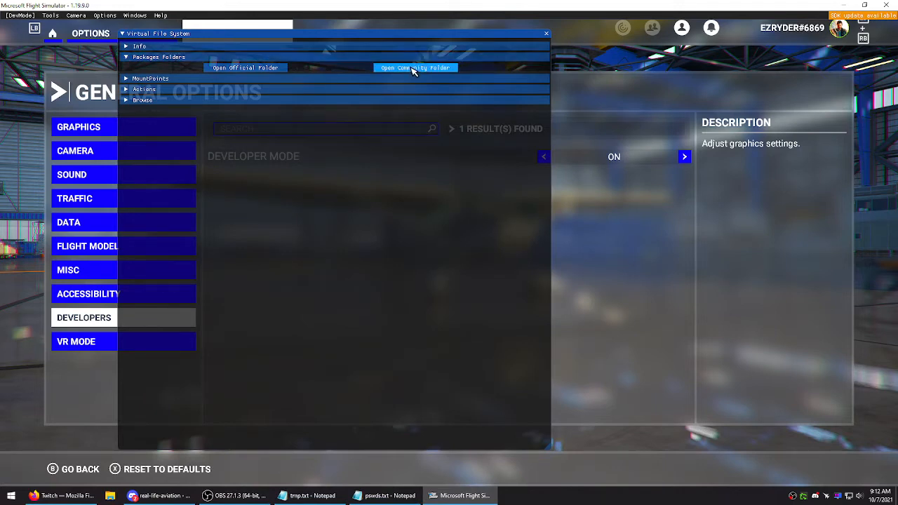
pyautogui.click(415, 67)
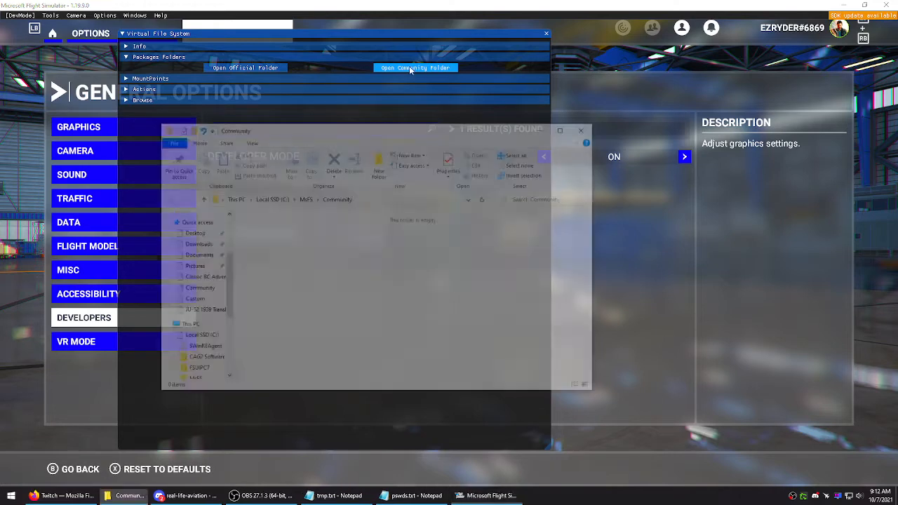
pyautogui.click(415, 68)
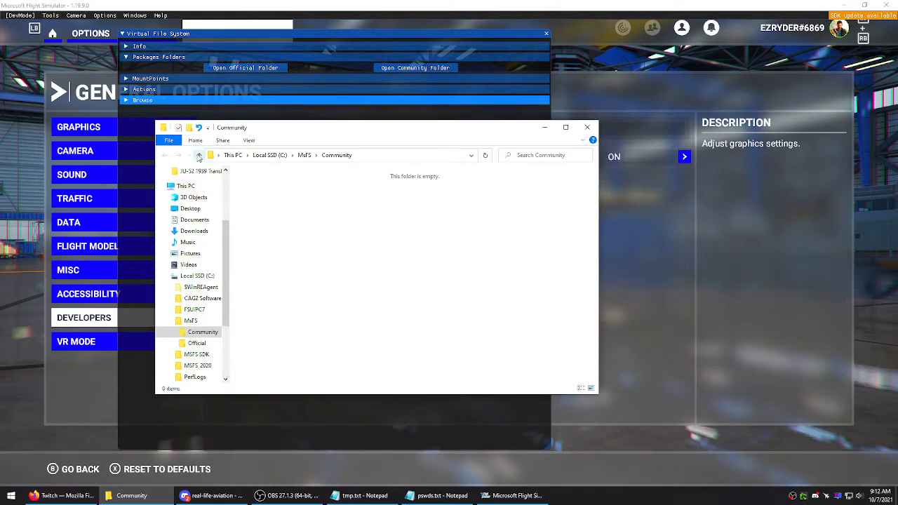
pyautogui.click(195, 140)
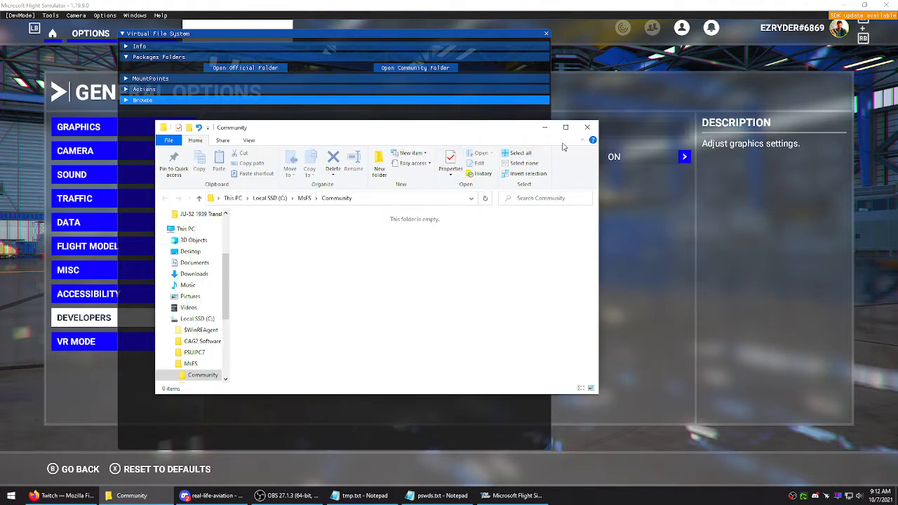
# - Move up to the MSFS folder holding Community and Official, close Explorer and return to the desktop
pyautogui.click(199, 198)
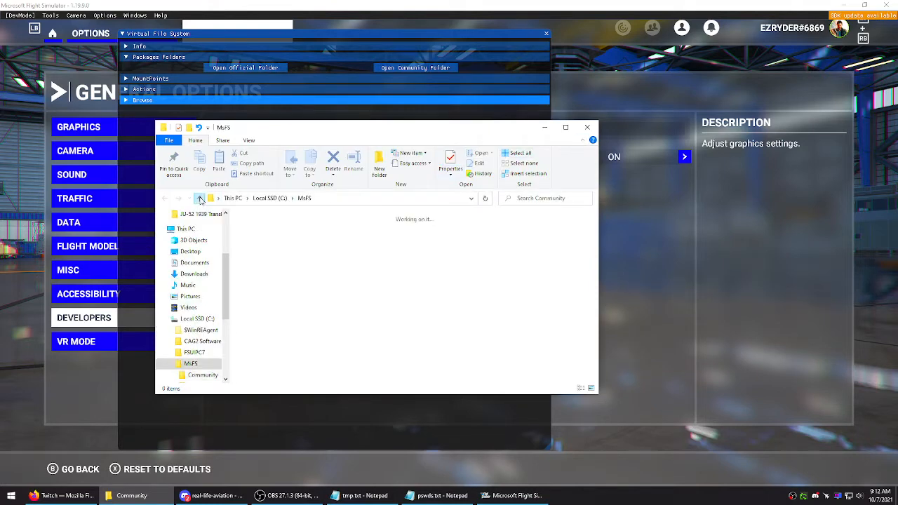
pyautogui.click(200, 198)
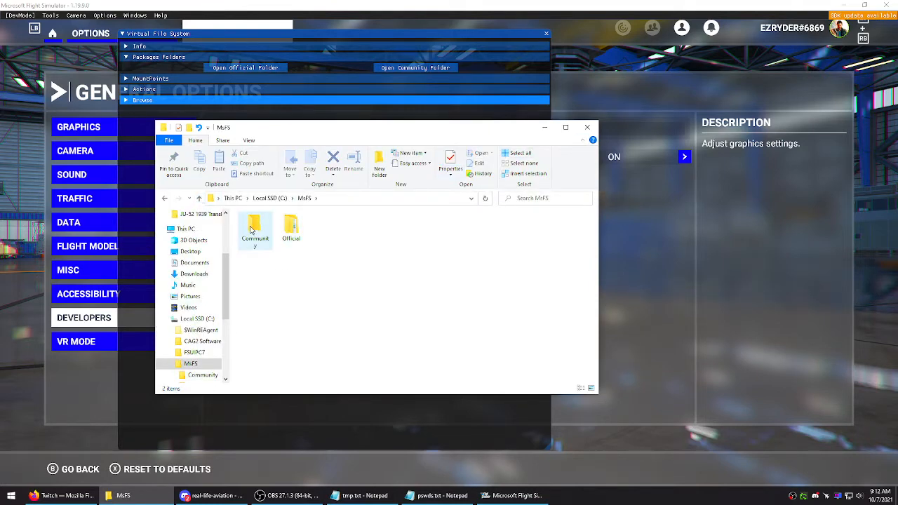
pyautogui.rightClick(256, 228)
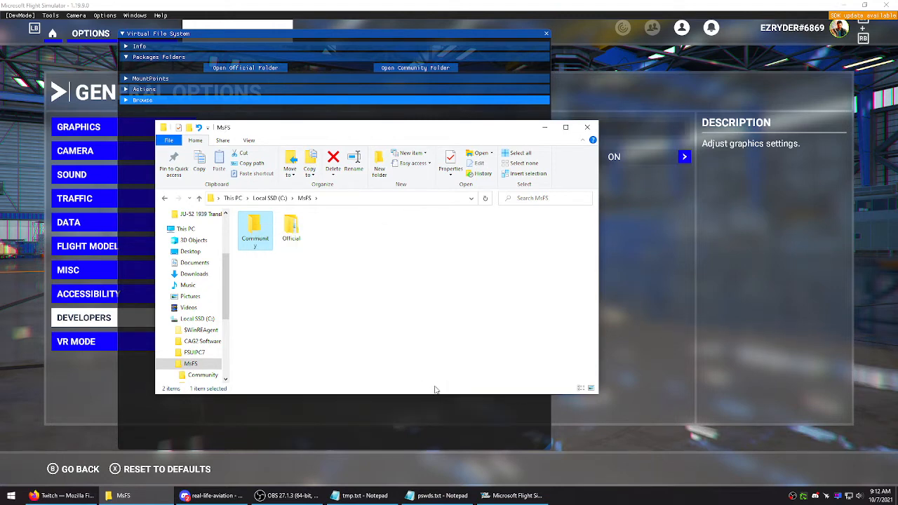
pyautogui.click(586, 126)
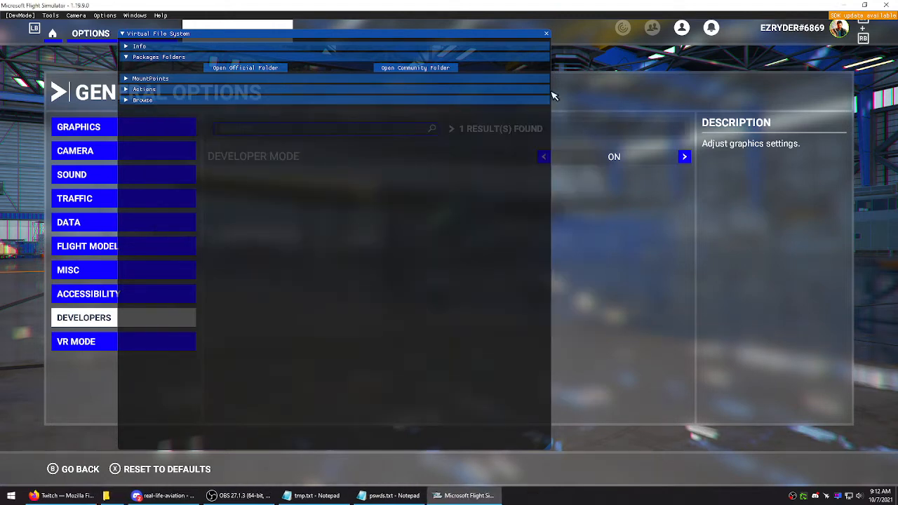
pyautogui.click(546, 34)
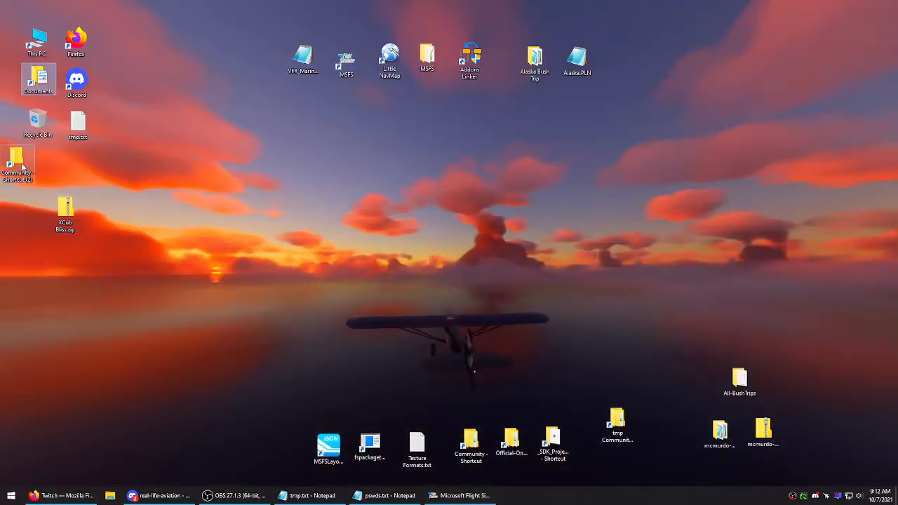
# - Place a Community folder shortcut on the desktop's left side
pyautogui.moveTo(17, 168); pyautogui.dragTo(227, 169)
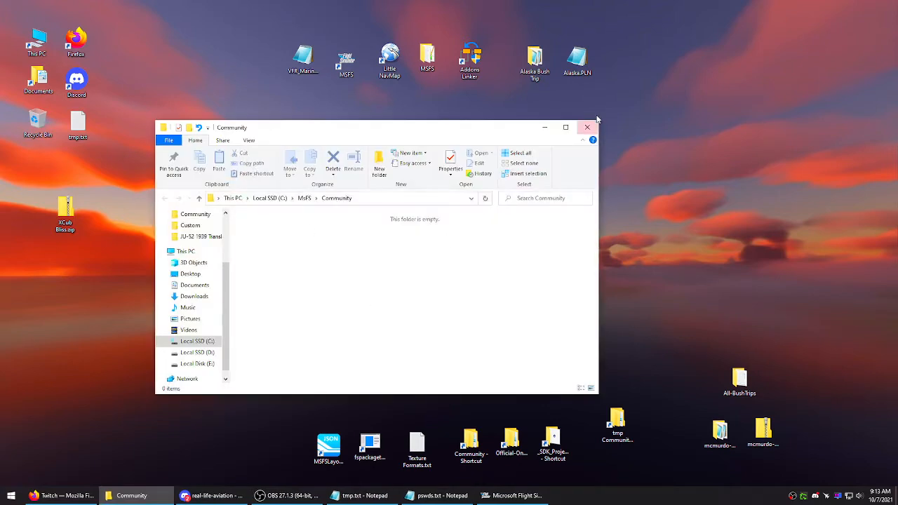
pyautogui.click(587, 126)
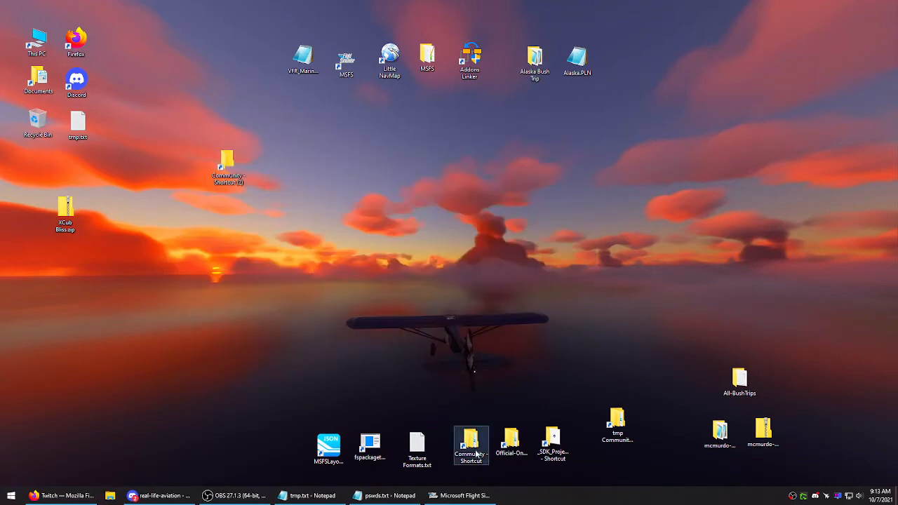
pyautogui.moveTo(226, 166); pyautogui.dragTo(180, 208)
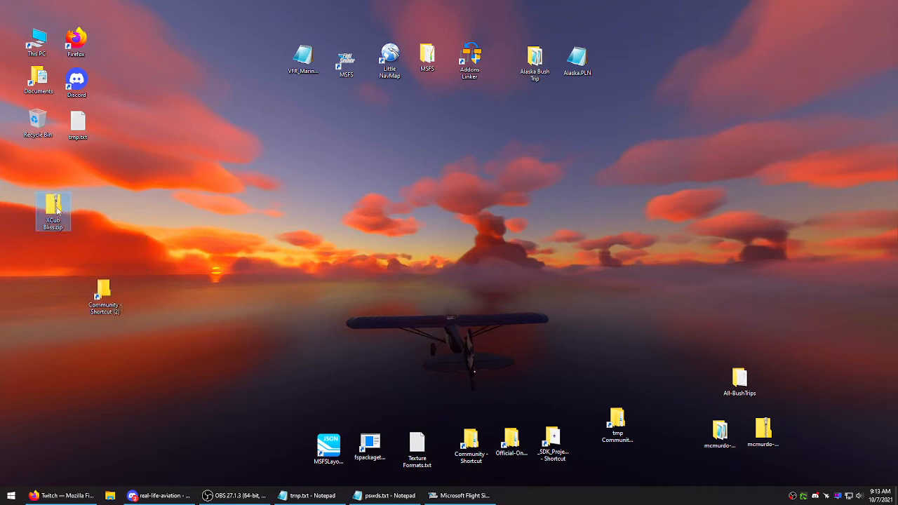
pyautogui.doubleClick(53, 206)
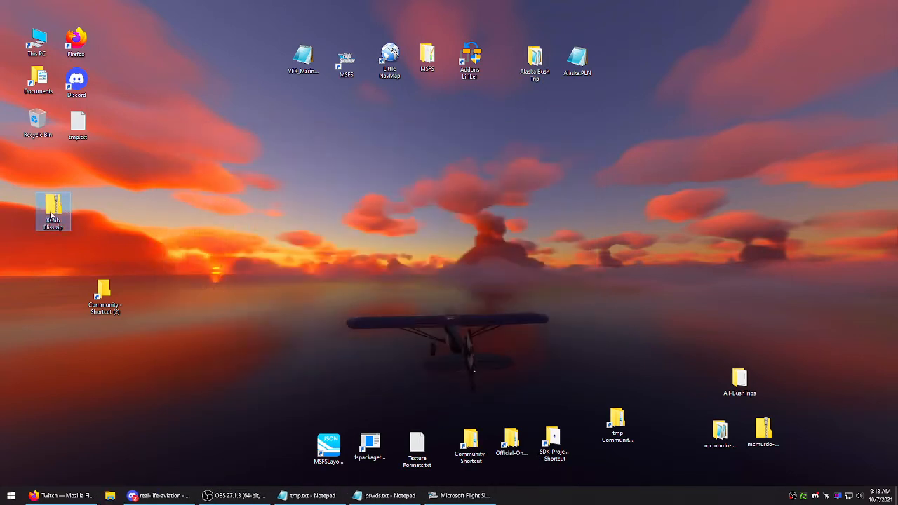
# - Inspect XCub Bliss.zip to confirm its single livery folder, then return to the simulator
pyautogui.moveTo(53, 211); pyautogui.dragTo(44, 213)
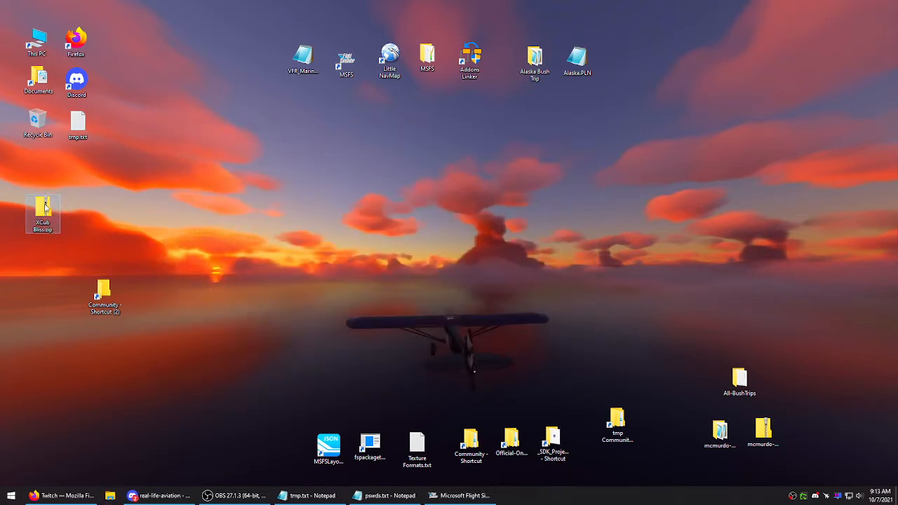
pyautogui.doubleClick(42, 208)
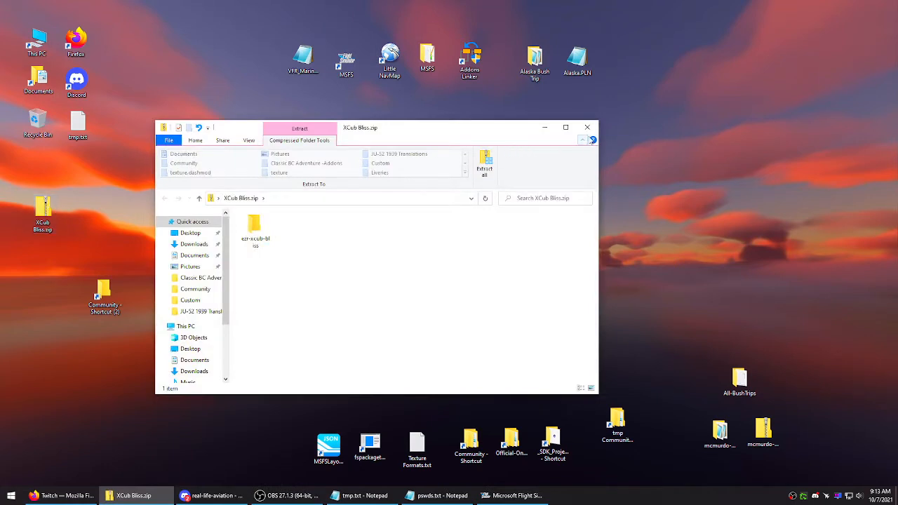
pyautogui.click(587, 127)
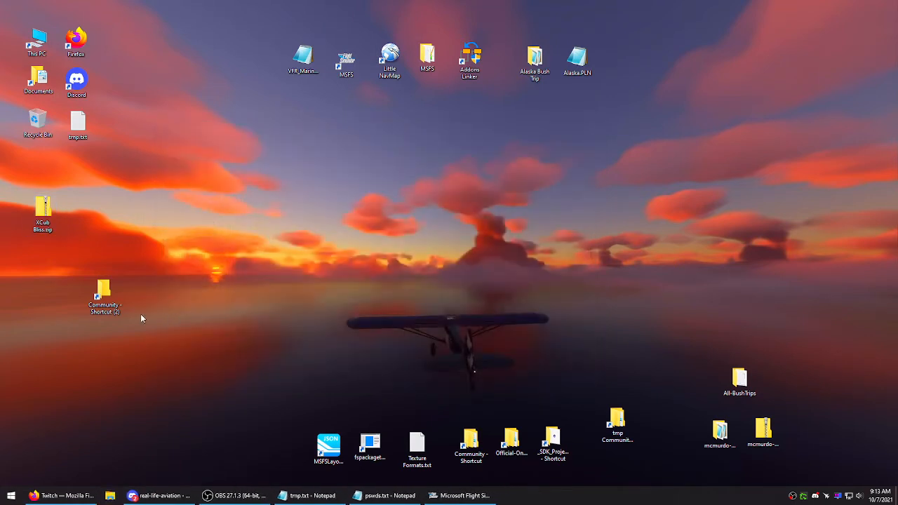
pyautogui.moveTo(448, 485)
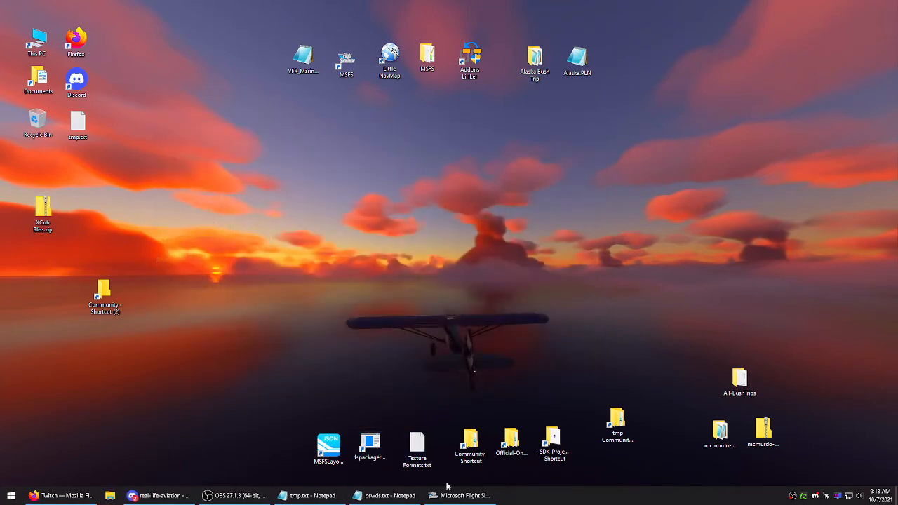
pyautogui.click(460, 495)
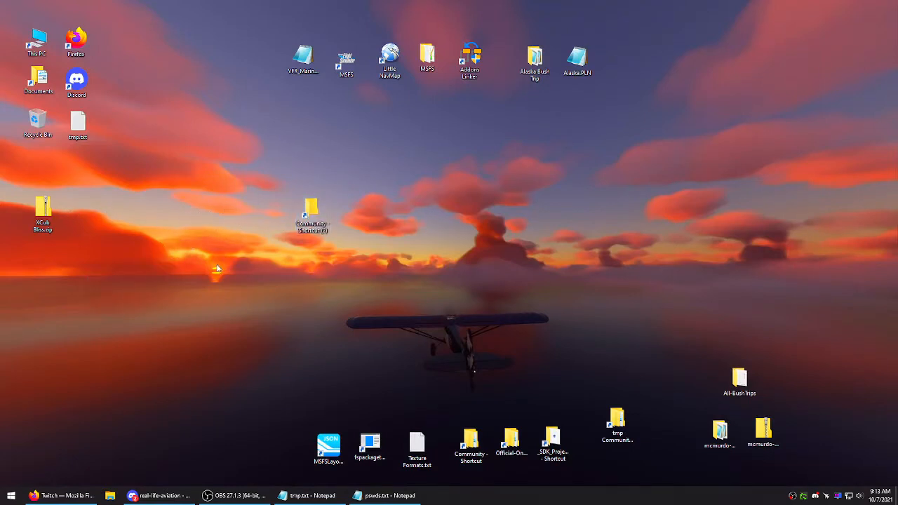
# - Reposition XCub Bliss.zip on the desktop and reopen it in File Explorer
pyautogui.click(42, 208)
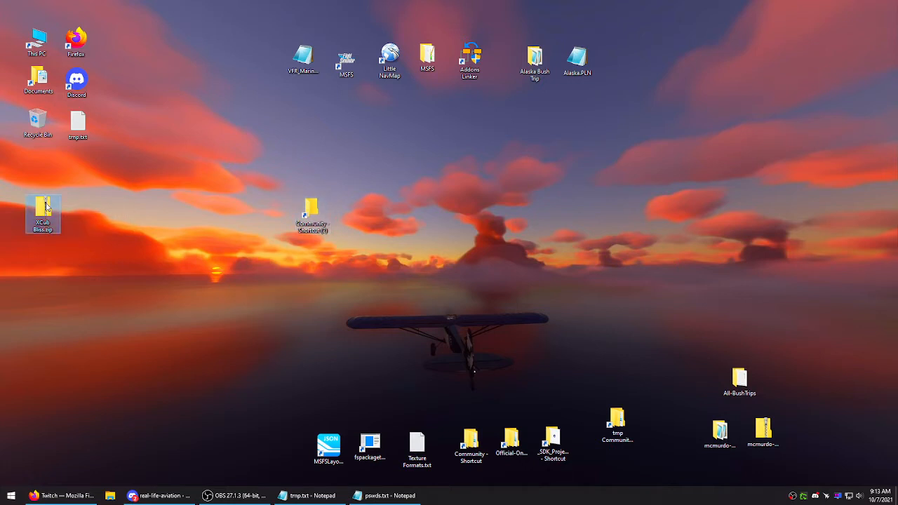
pyautogui.moveTo(44, 210); pyautogui.dragTo(81, 199)
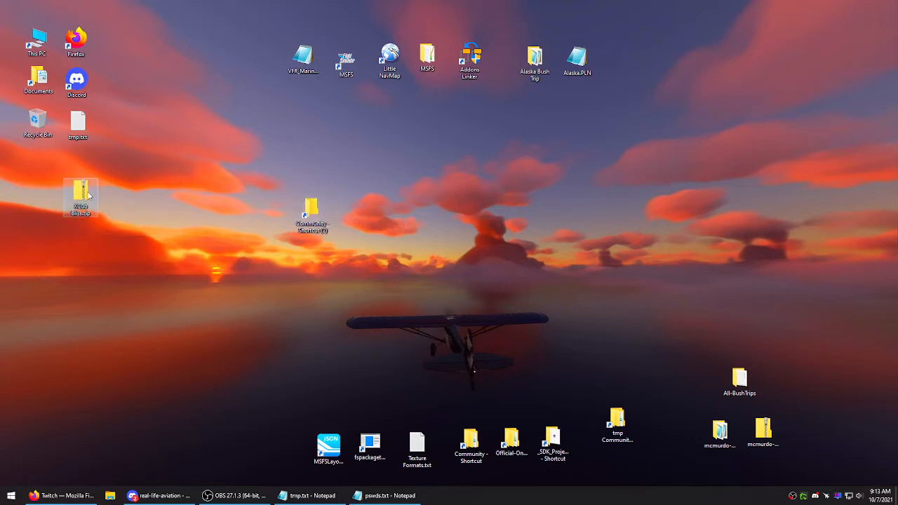
pyautogui.moveTo(81, 195)
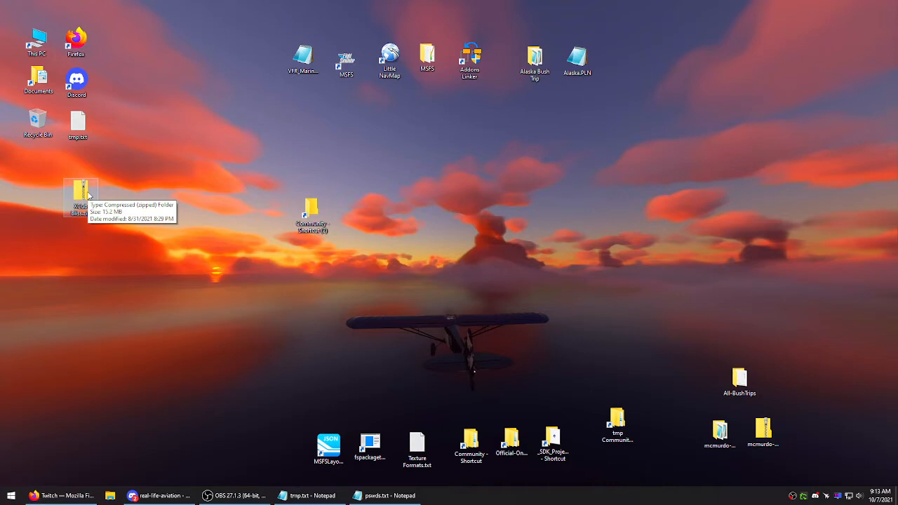
pyautogui.doubleClick(80, 197)
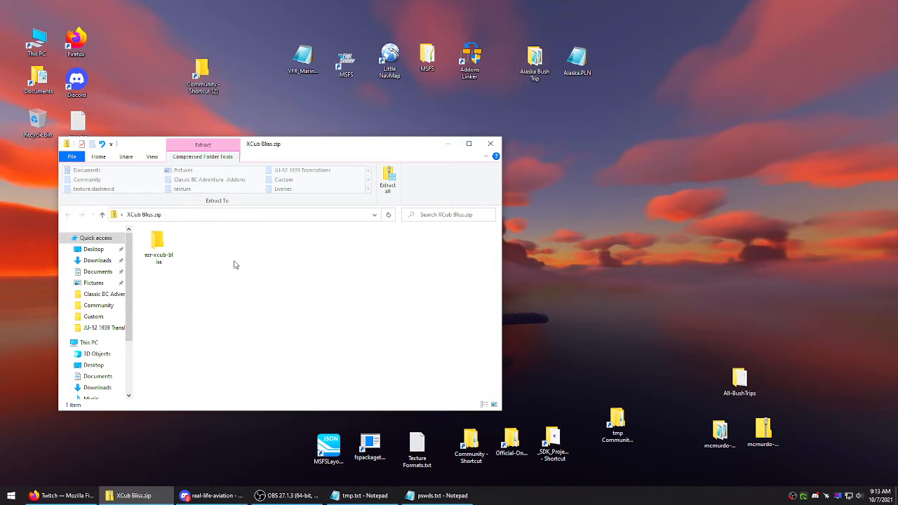
# - Browse the livery package folder inside the zip, including its ContentInfo folder
pyautogui.doubleClick(159, 242)
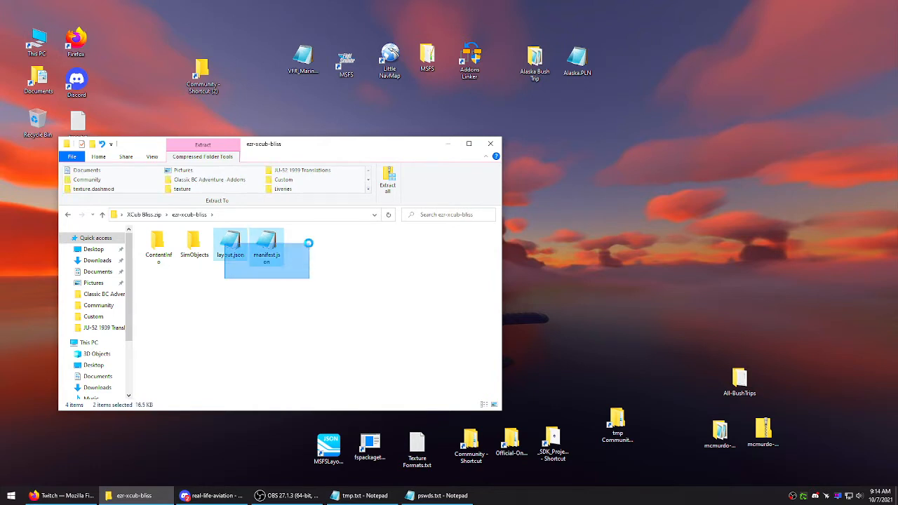
pyautogui.click(238, 264)
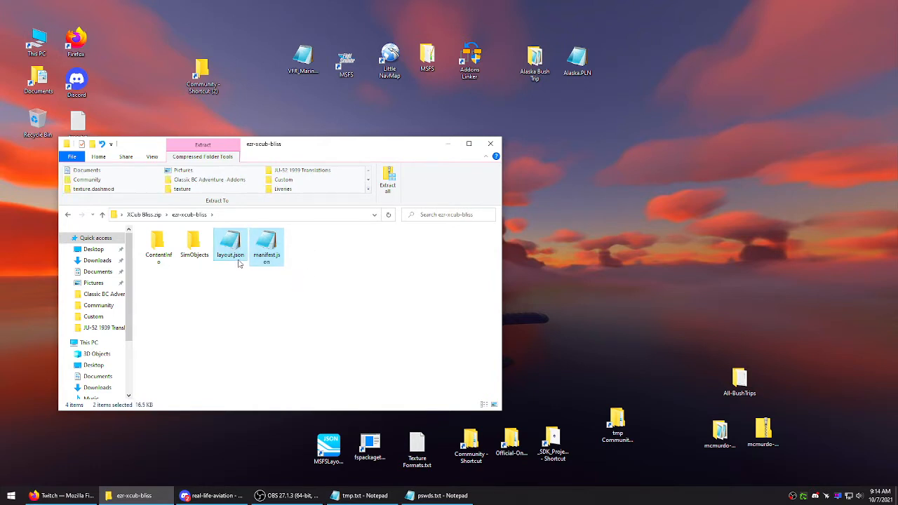
pyautogui.click(240, 284)
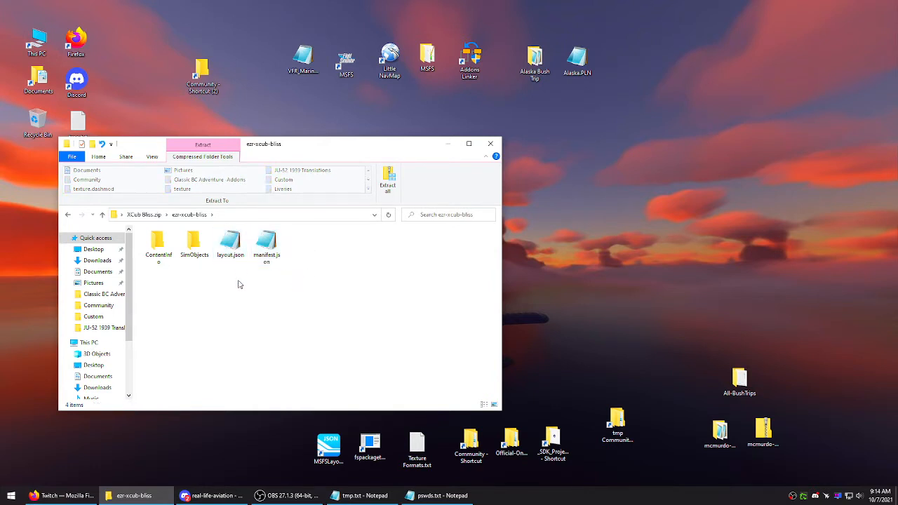
pyautogui.moveTo(293, 264)
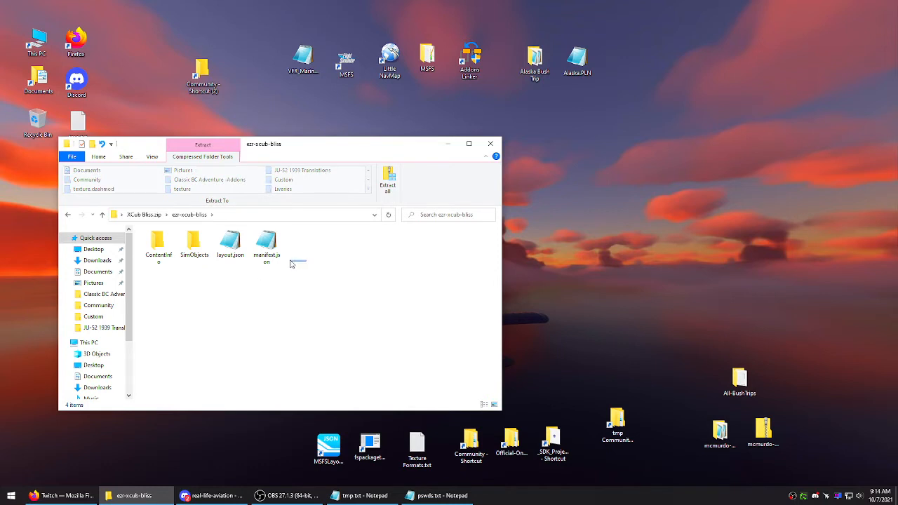
pyautogui.click(267, 245)
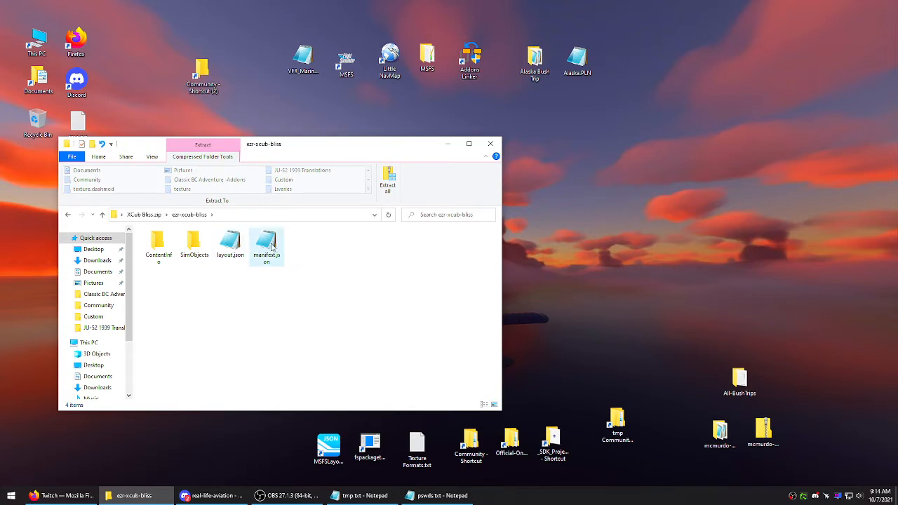
pyautogui.moveTo(321, 280)
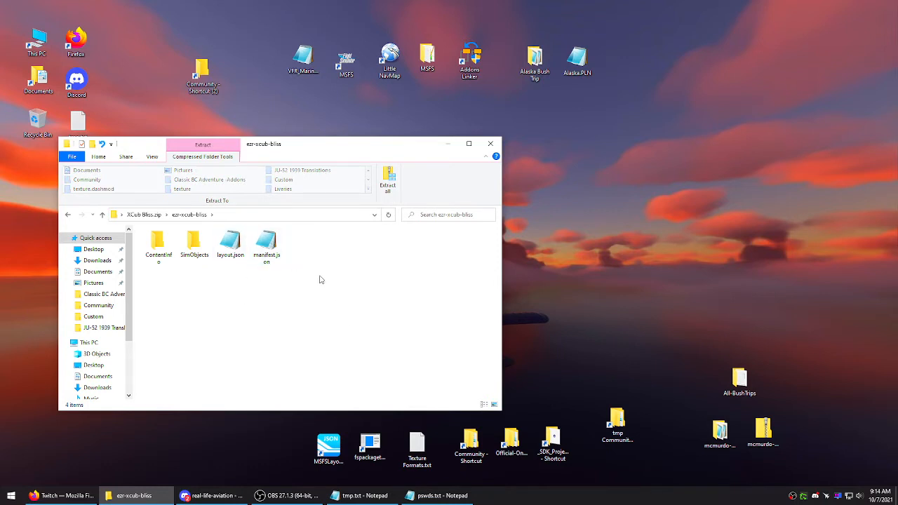
pyautogui.doubleClick(194, 241)
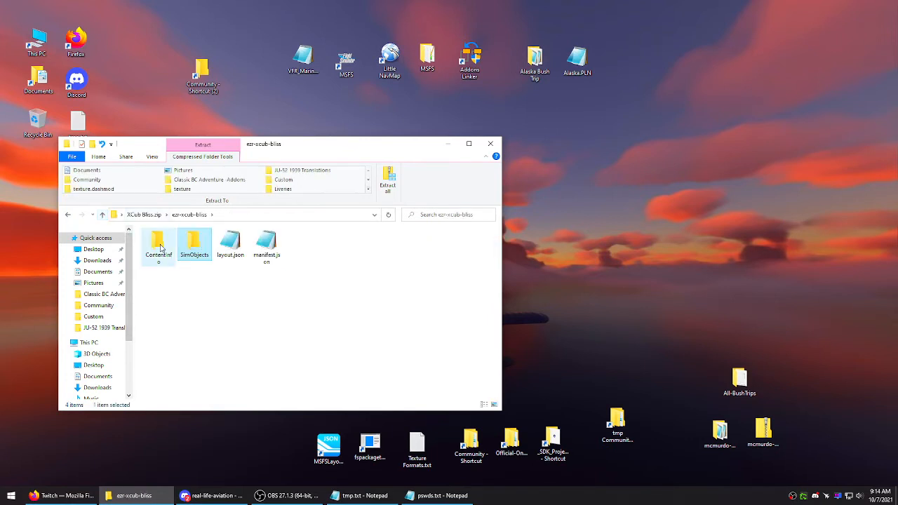
pyautogui.doubleClick(157, 245)
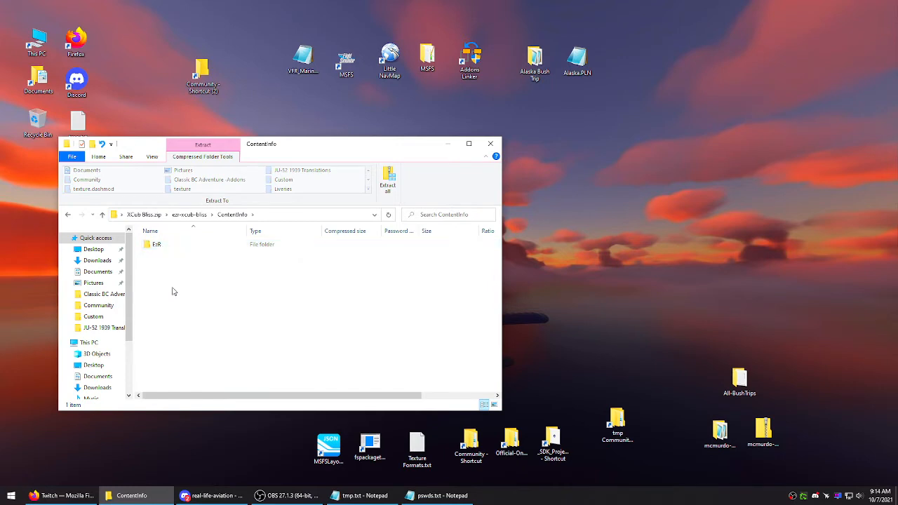
pyautogui.click(104, 214)
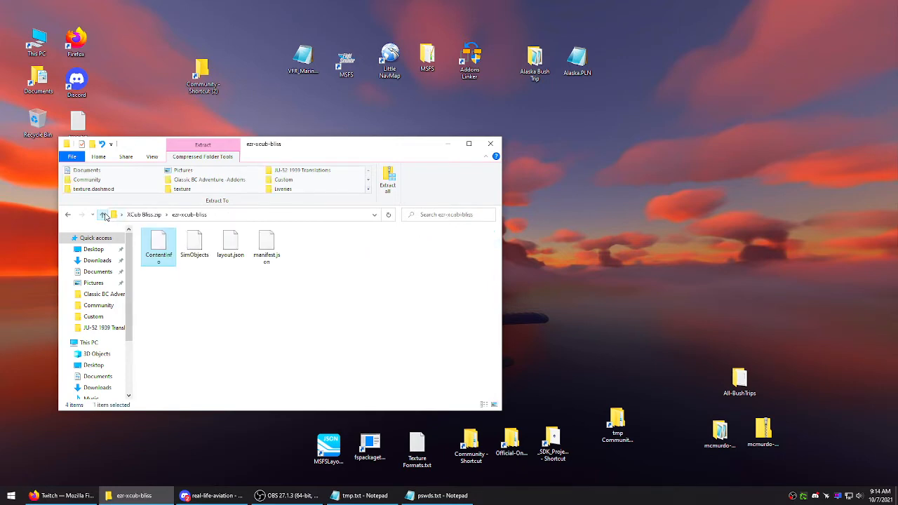
# - Read manifest.json in Notepad to confirm it describes the XCub Bliss Livery, then close it
pyautogui.click(267, 241)
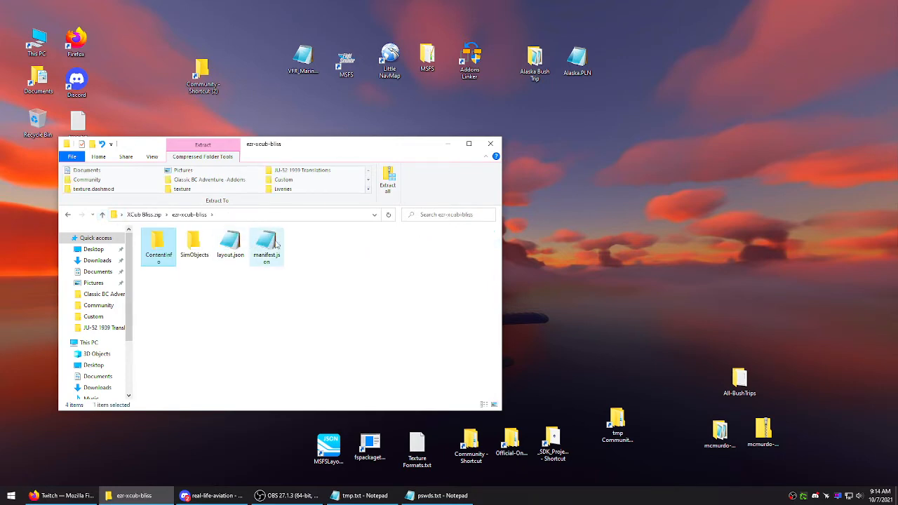
pyautogui.click(267, 247)
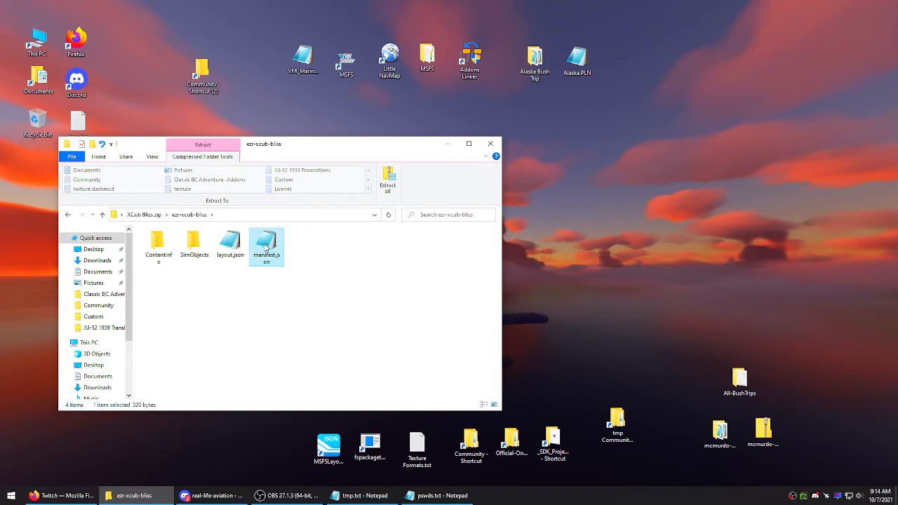
pyautogui.doubleClick(267, 247)
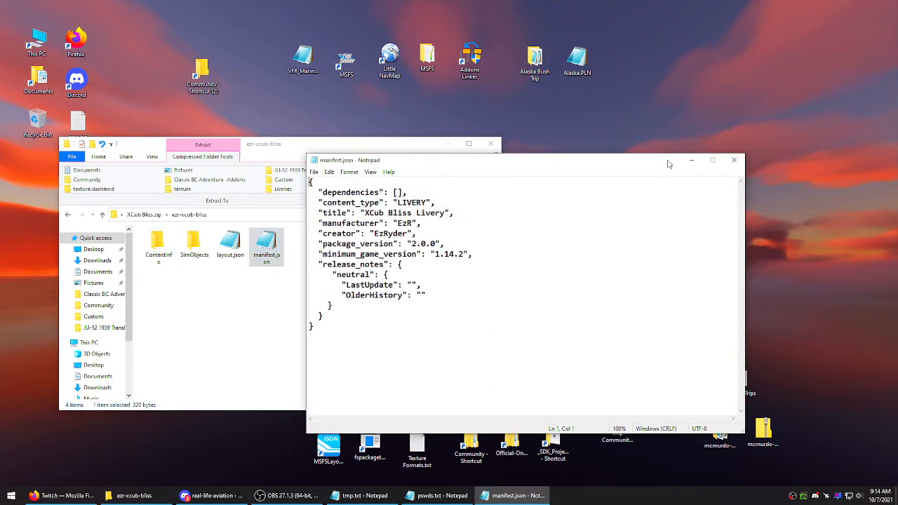
pyautogui.click(734, 160)
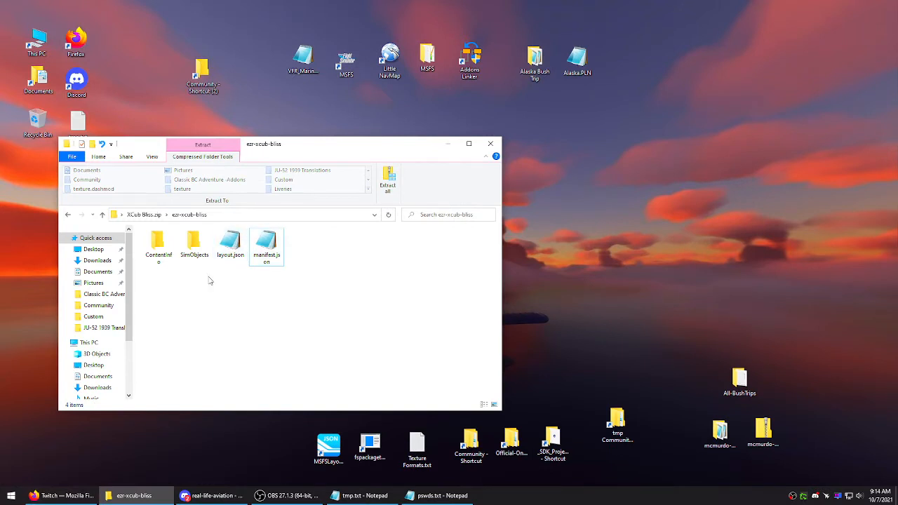
pyautogui.click(103, 215)
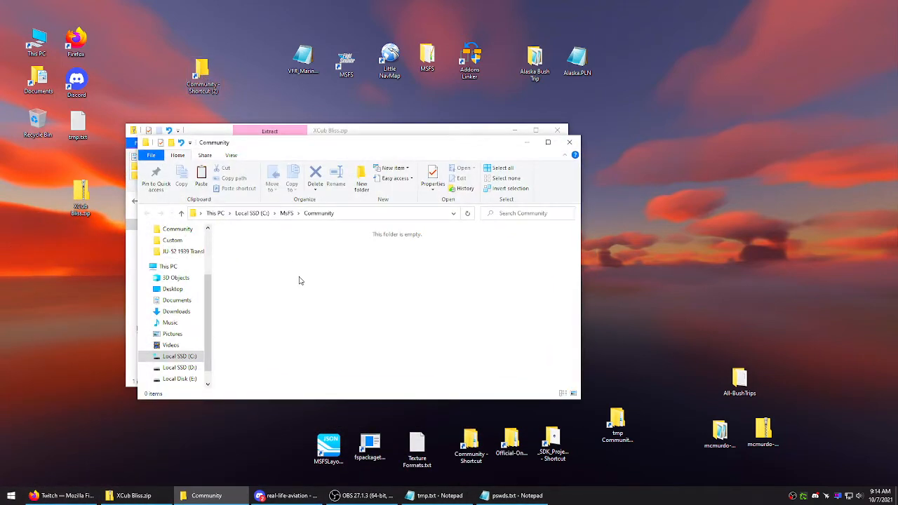
# - Paste the livery package into C:\MSFS\Community and verify its ContentInfo, SimObjects and json files
pyautogui.rightClick(301, 281)
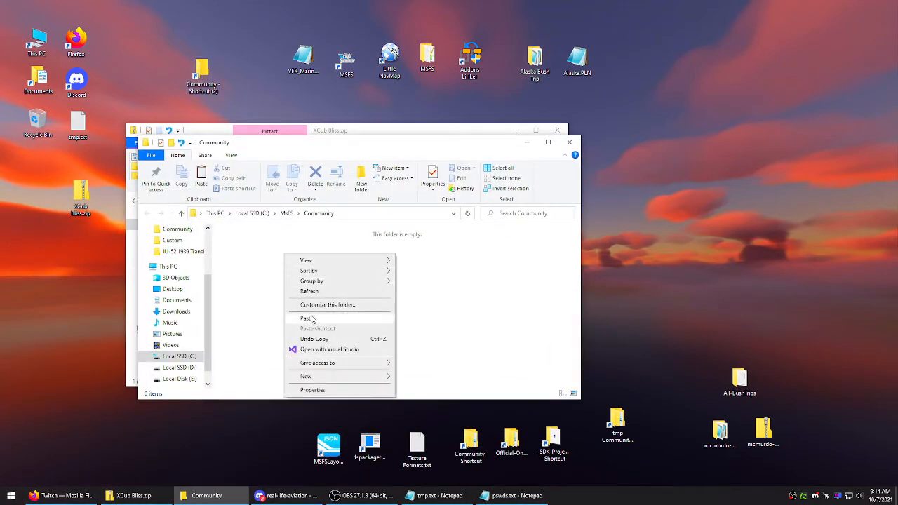
pyautogui.click(307, 318)
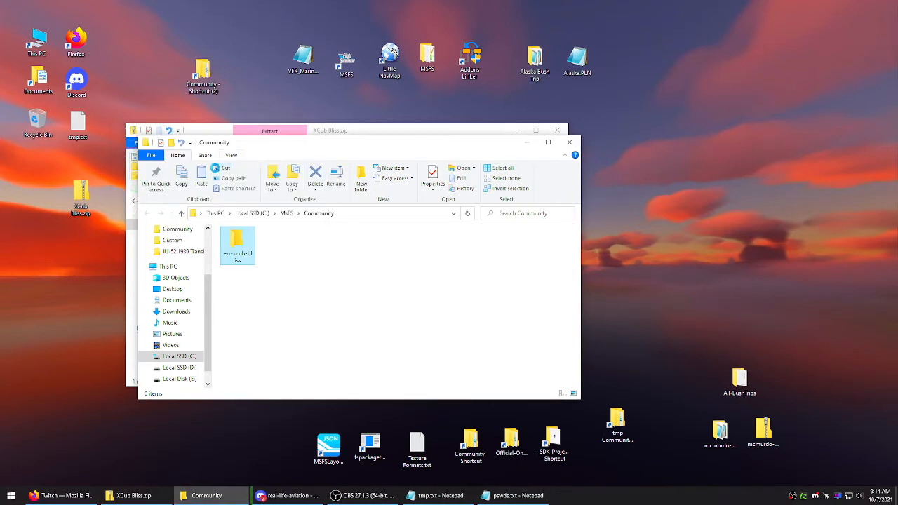
pyautogui.click(238, 241)
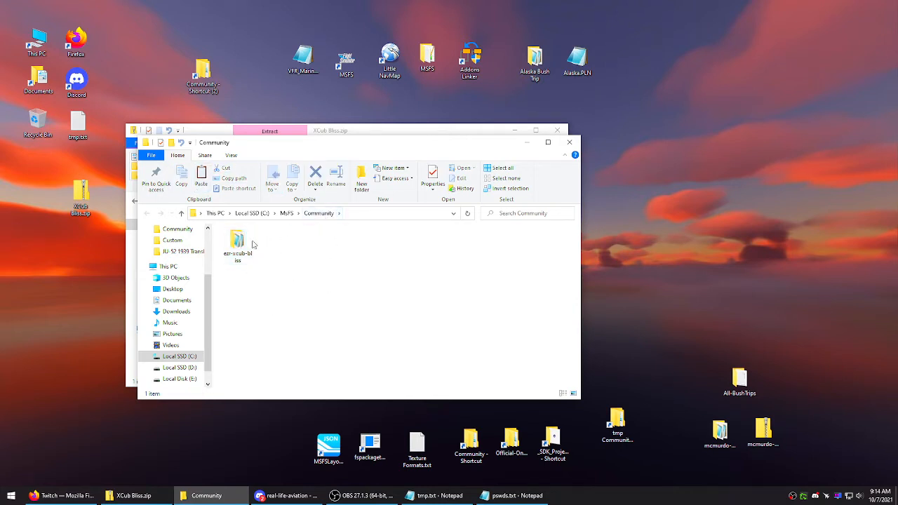
pyautogui.doubleClick(238, 240)
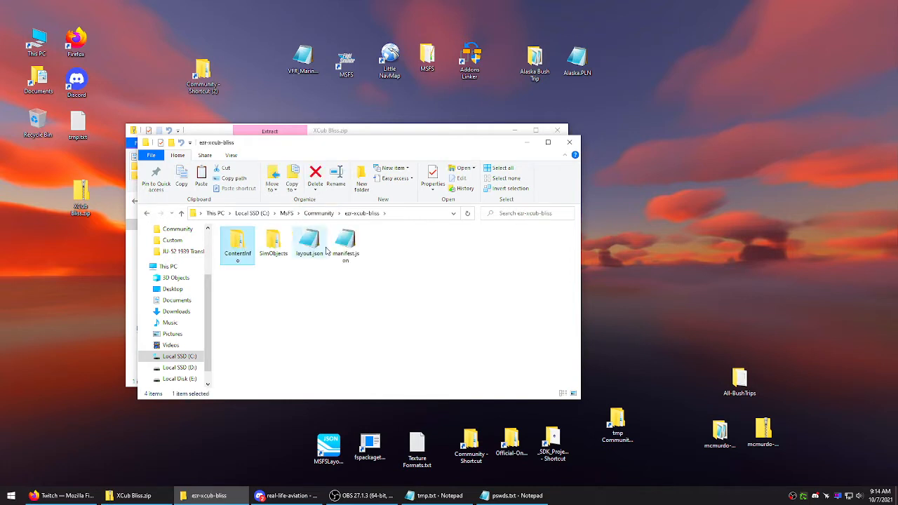
pyautogui.click(309, 242)
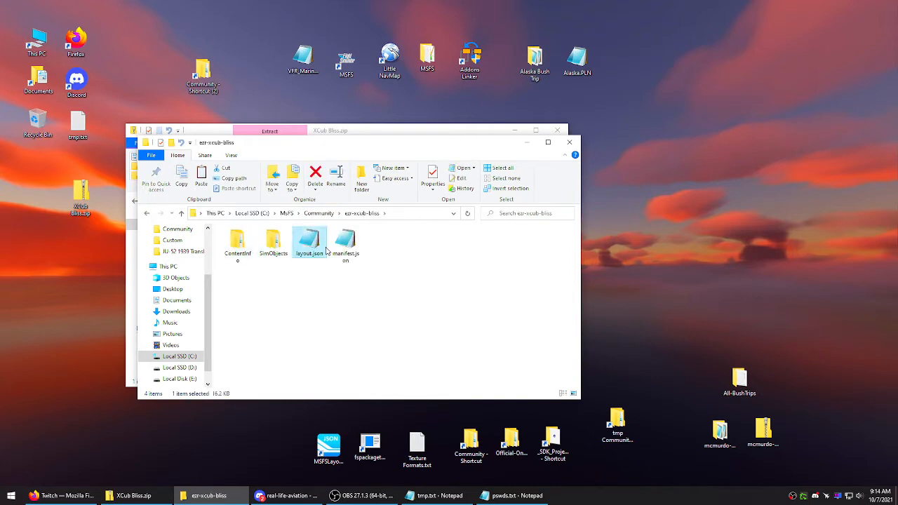
pyautogui.click(345, 241)
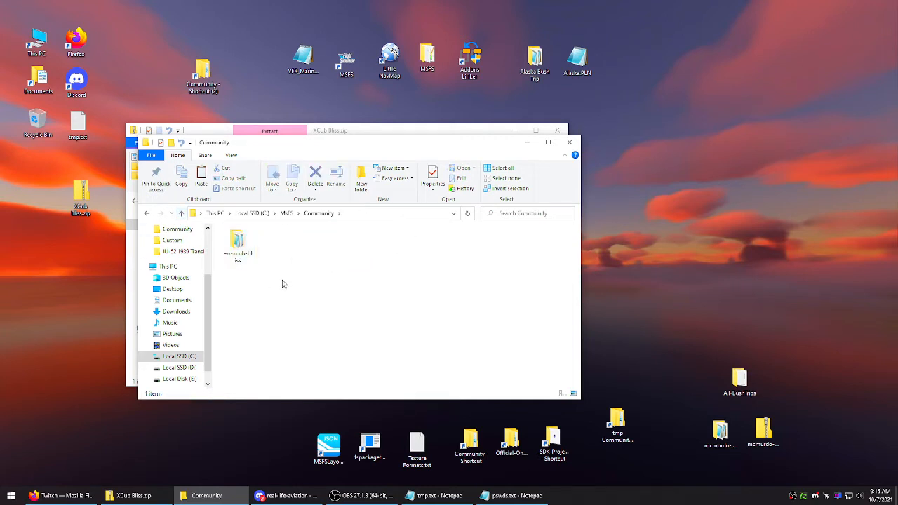
# - Extract XCub Bliss.zip into its own folder and browse into it
pyautogui.rightClick(80, 194)
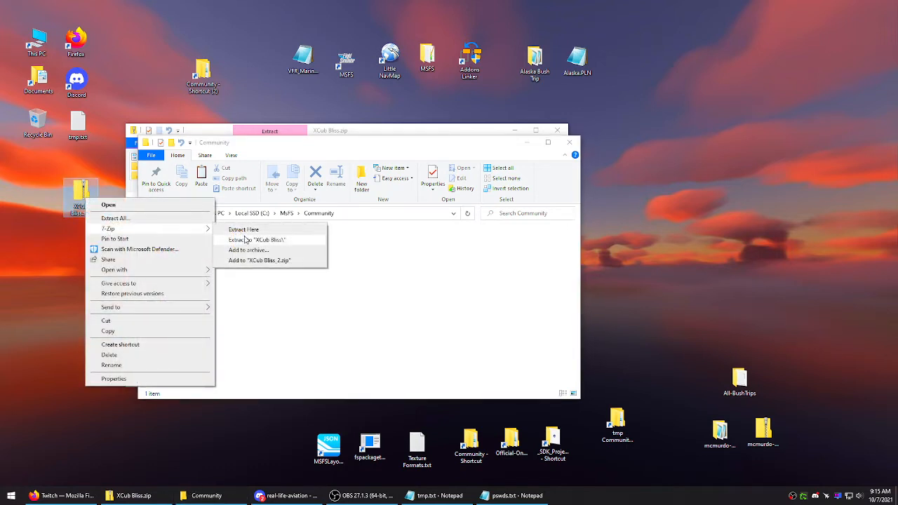
pyautogui.click(245, 230)
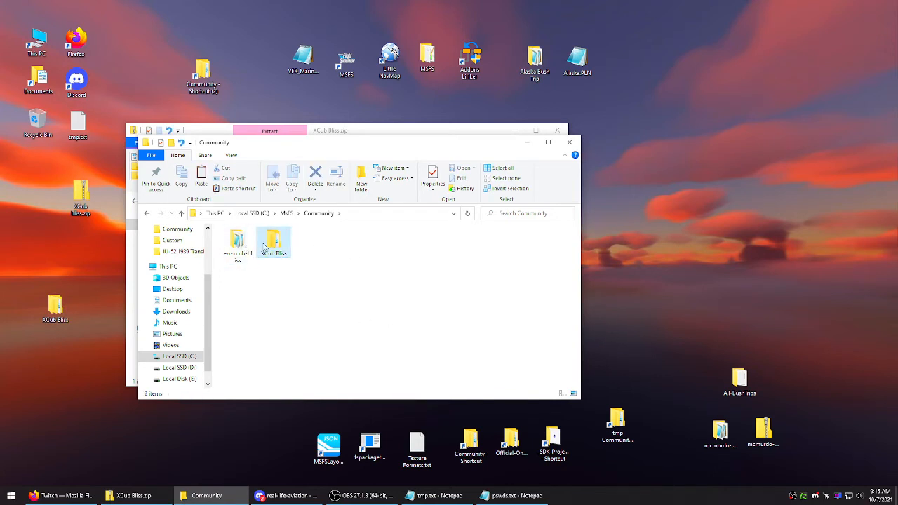
pyautogui.doubleClick(274, 241)
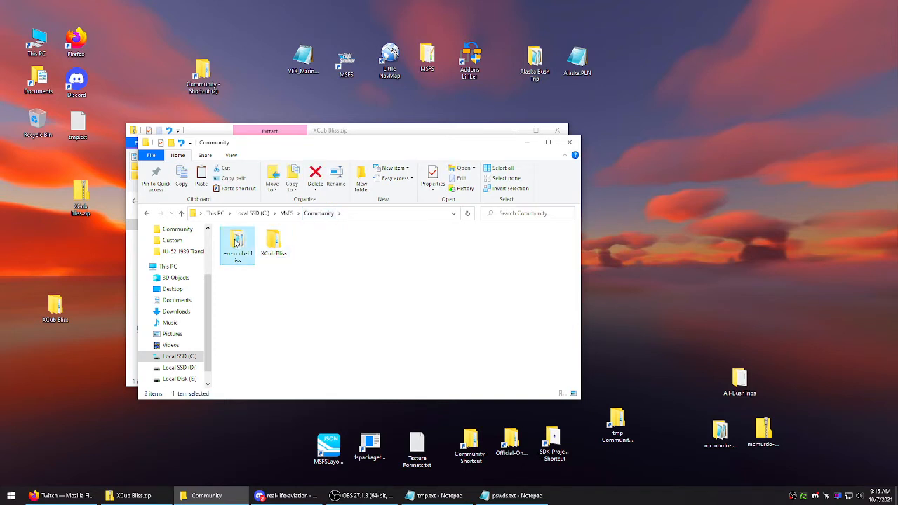
pyautogui.doubleClick(237, 241)
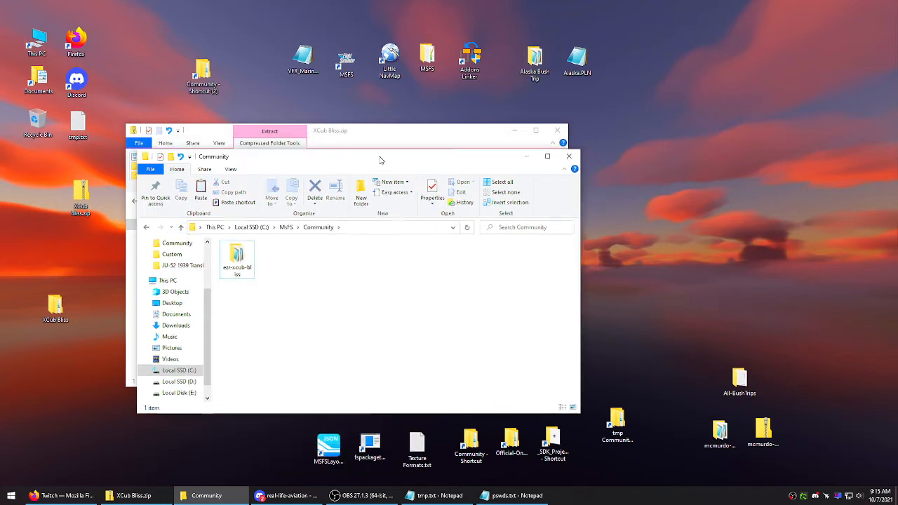
# - View the xcub-bliss package contents inside the Community folder and return to the simulator
pyautogui.click(236, 258)
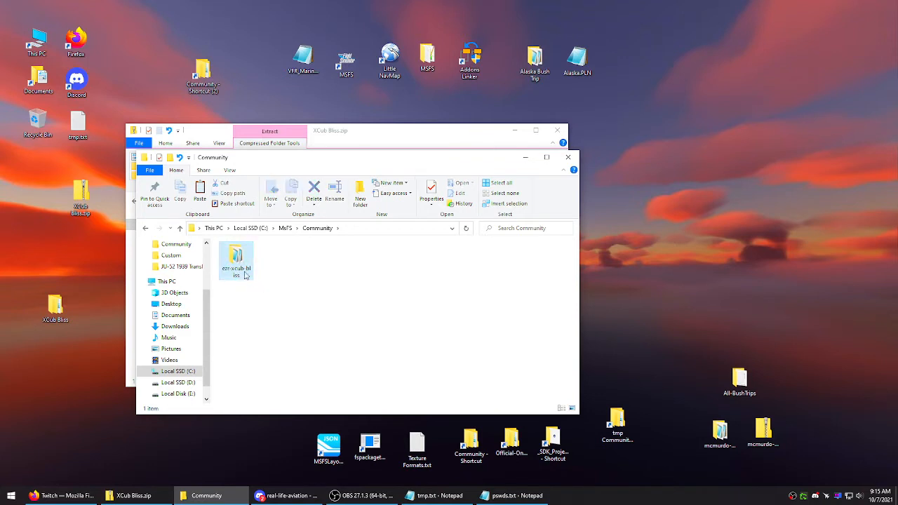
pyautogui.click(293, 266)
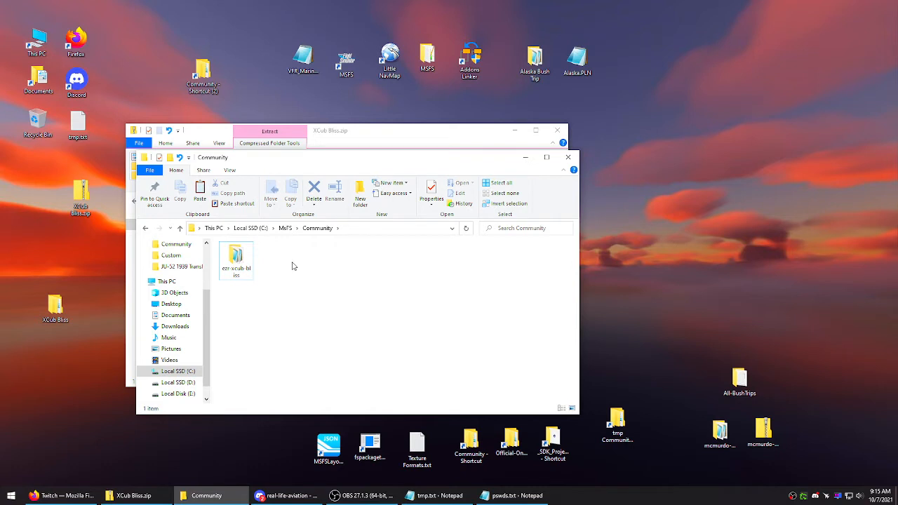
pyautogui.doubleClick(236, 255)
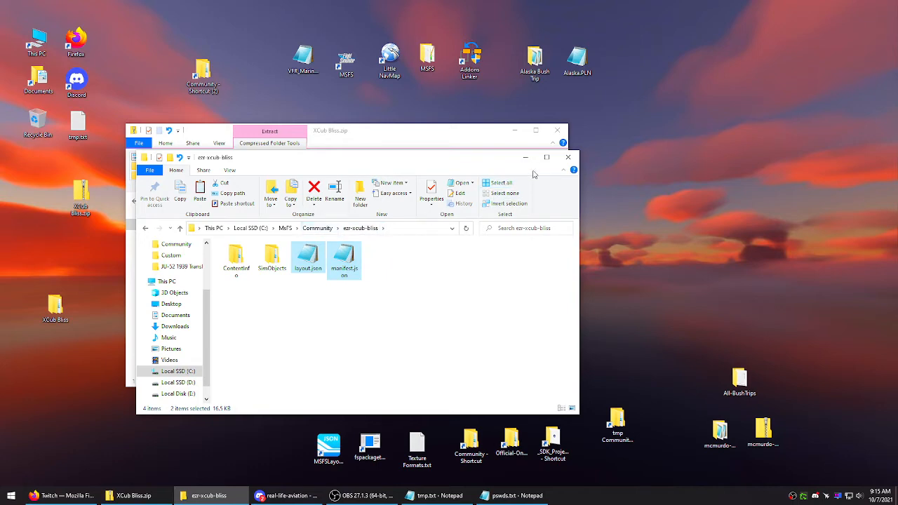
pyautogui.click(567, 157)
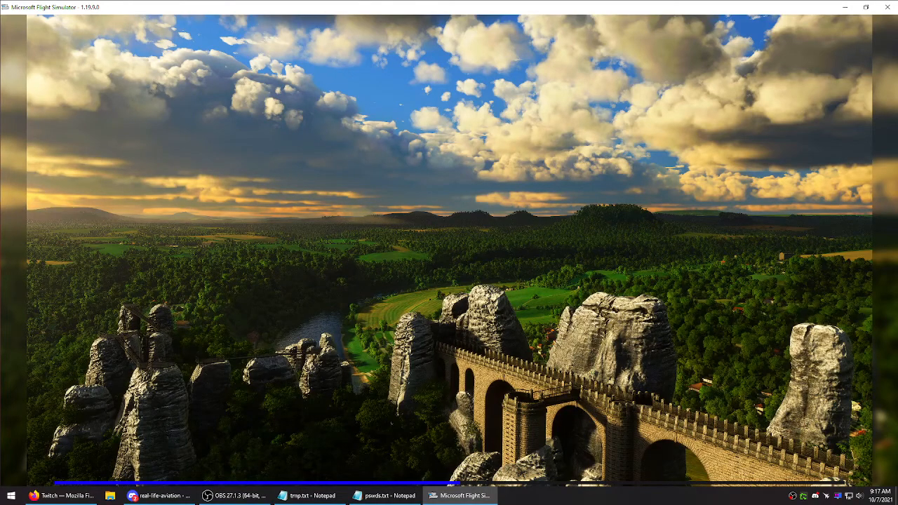
pyautogui.moveTo(281, 256)
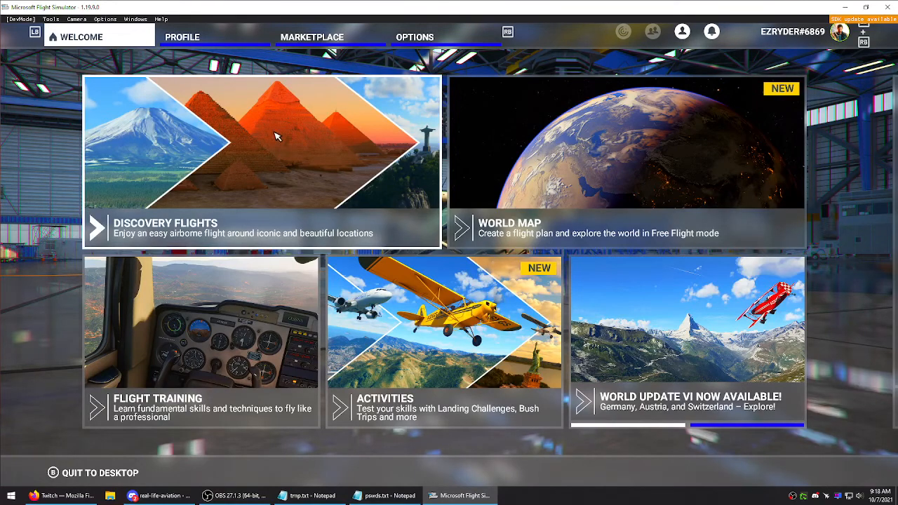
pyautogui.moveTo(228, 54)
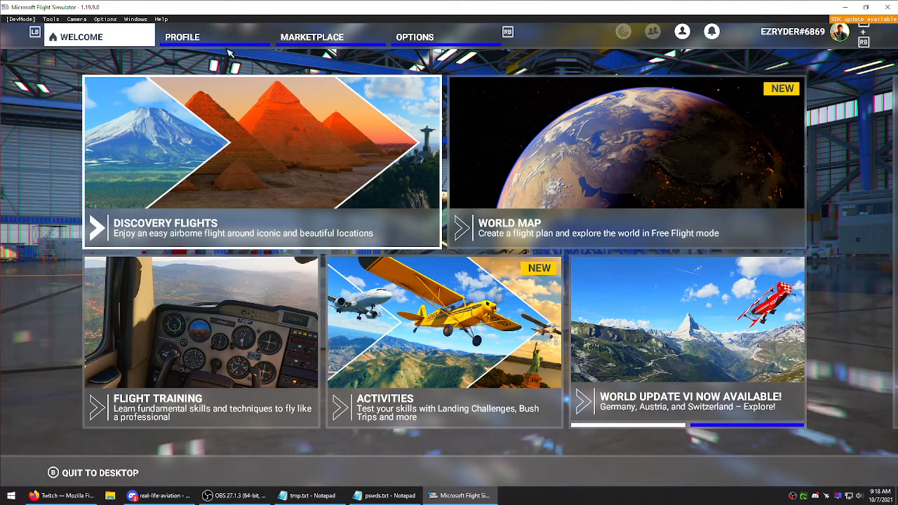
# - Load the Cub Crafter X Cub into the hangar from the aircraft selection
pyautogui.click(182, 36)
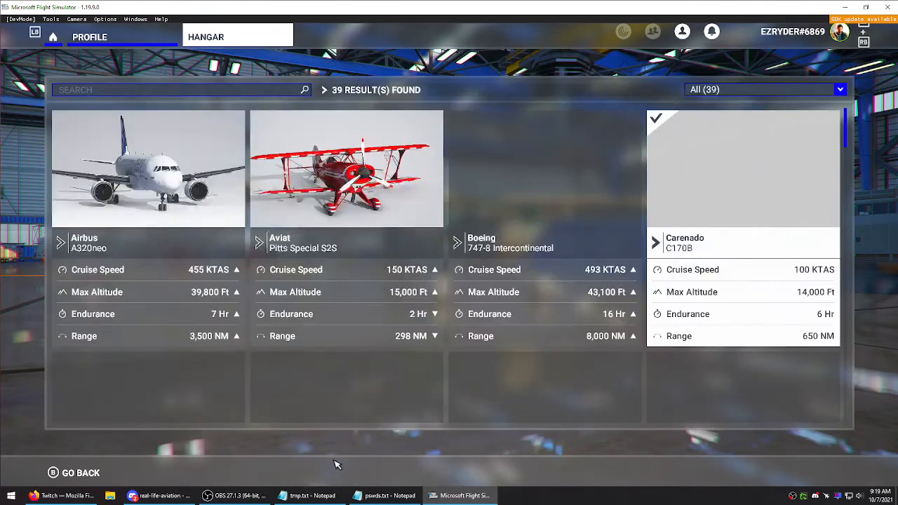
pyautogui.scroll(-3)
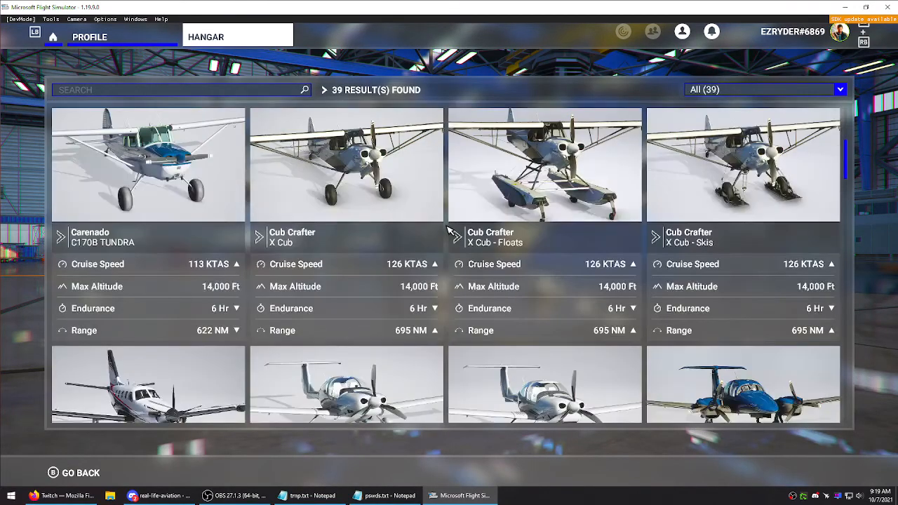
pyautogui.click(346, 165)
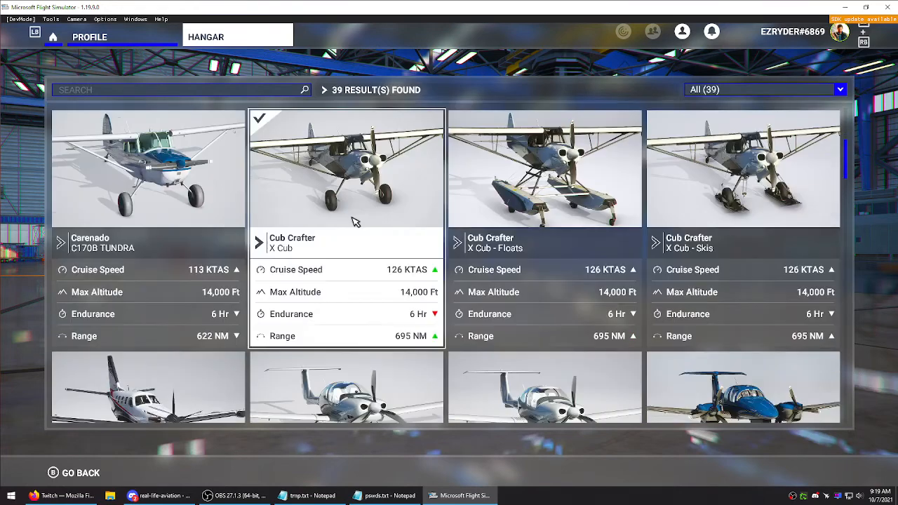
pyautogui.click(345, 168)
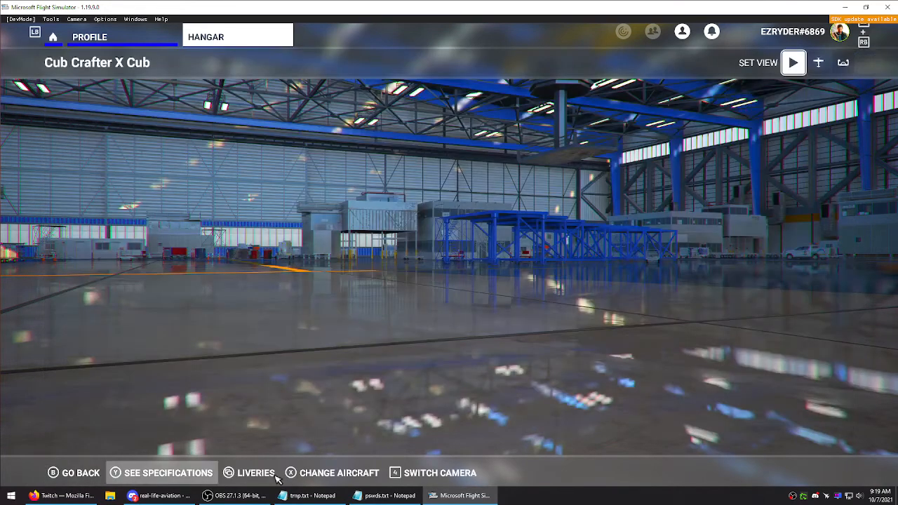
# - Apply the Bliss livery to the X Cub and view it on the hangar floor
pyautogui.click(256, 472)
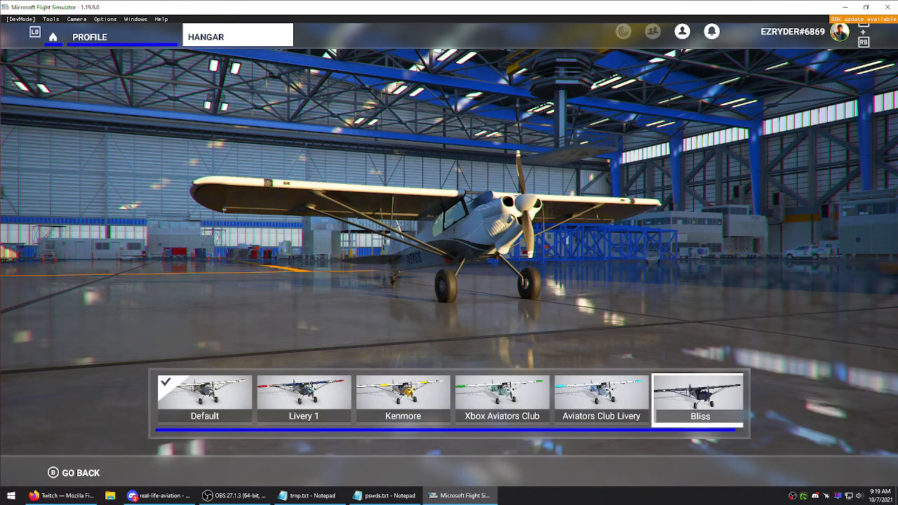
pyautogui.click(699, 393)
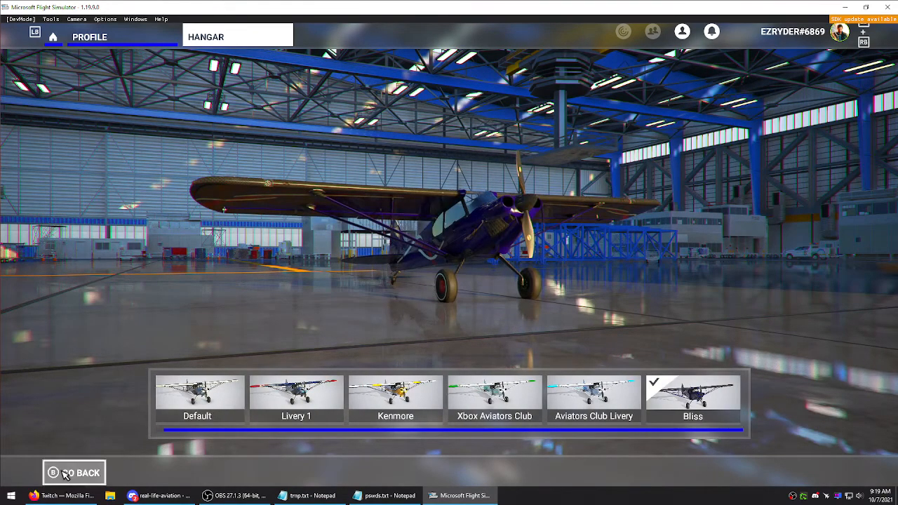
pyautogui.click(73, 471)
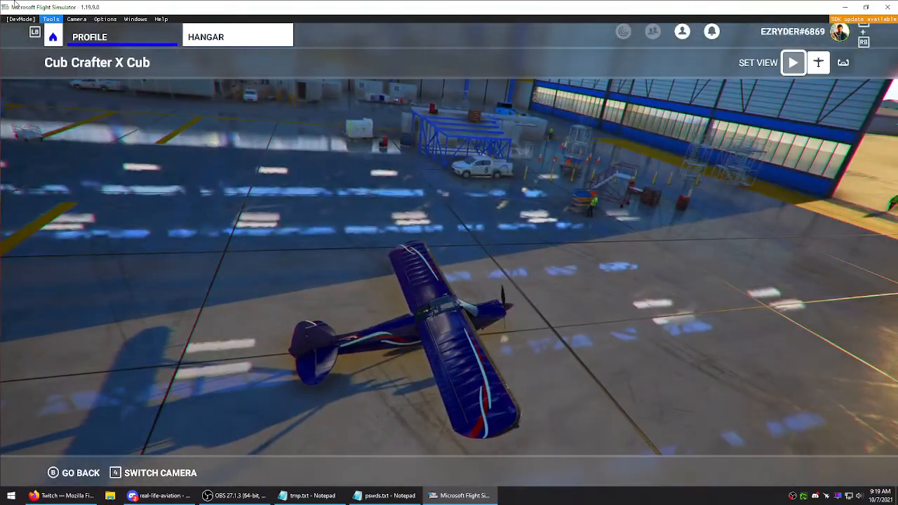
# - Reach the Community folder on disk via Dev Mode's Virtual File System Packages Folders
pyautogui.click(50, 19)
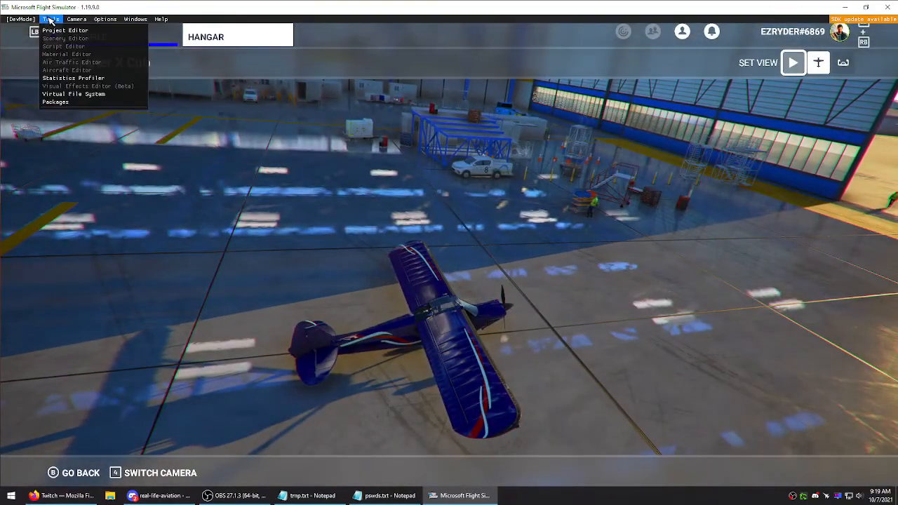
pyautogui.click(73, 92)
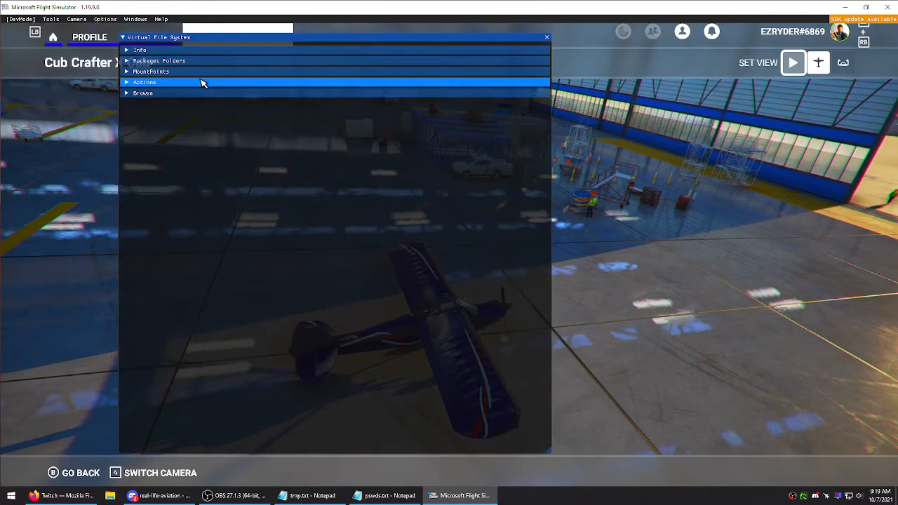
pyautogui.click(159, 60)
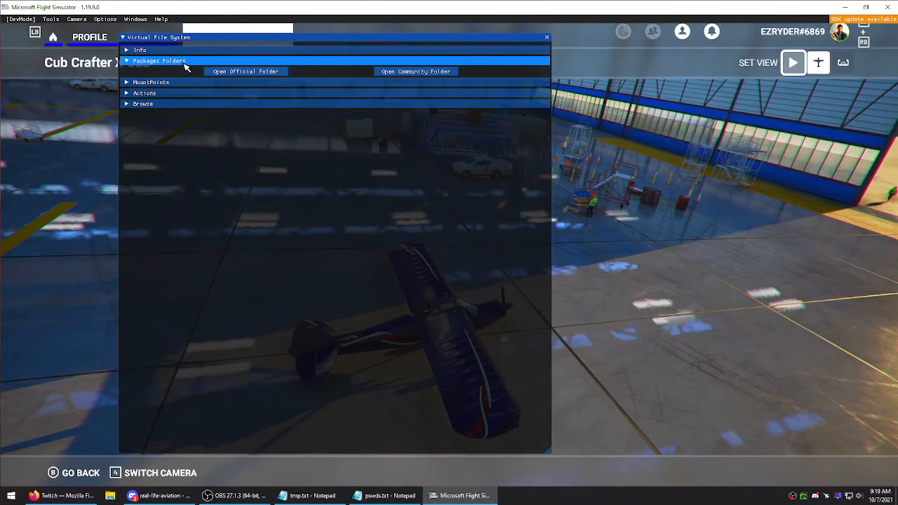
pyautogui.click(415, 70)
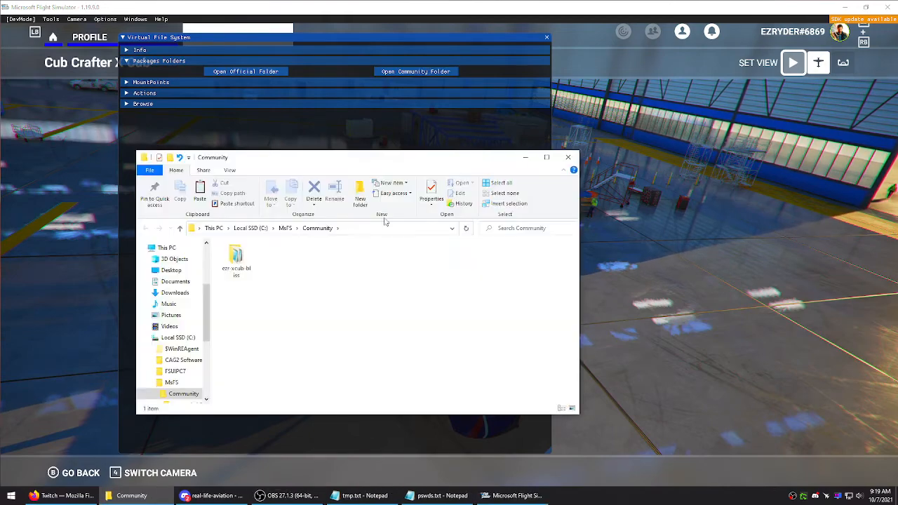
# - Inspect the xcub-bliss livery folder inside Community in File Explorer
pyautogui.click(236, 256)
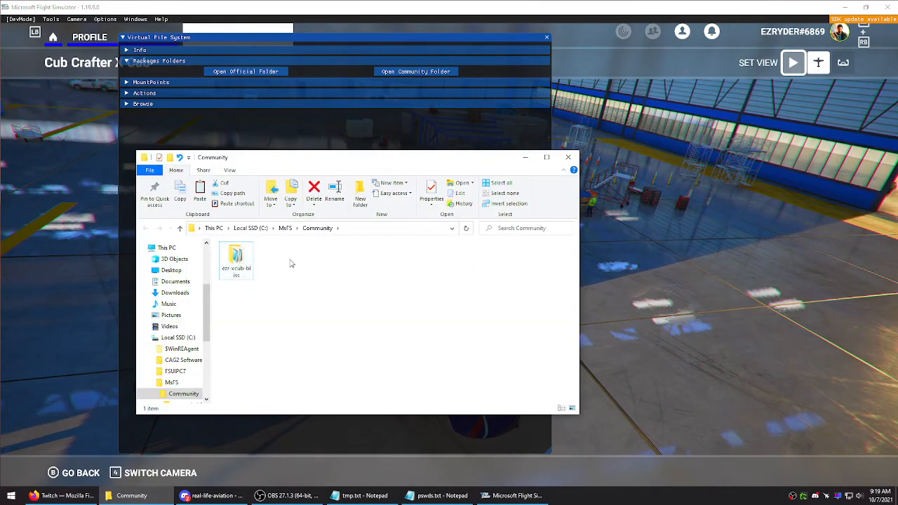
pyautogui.doubleClick(236, 259)
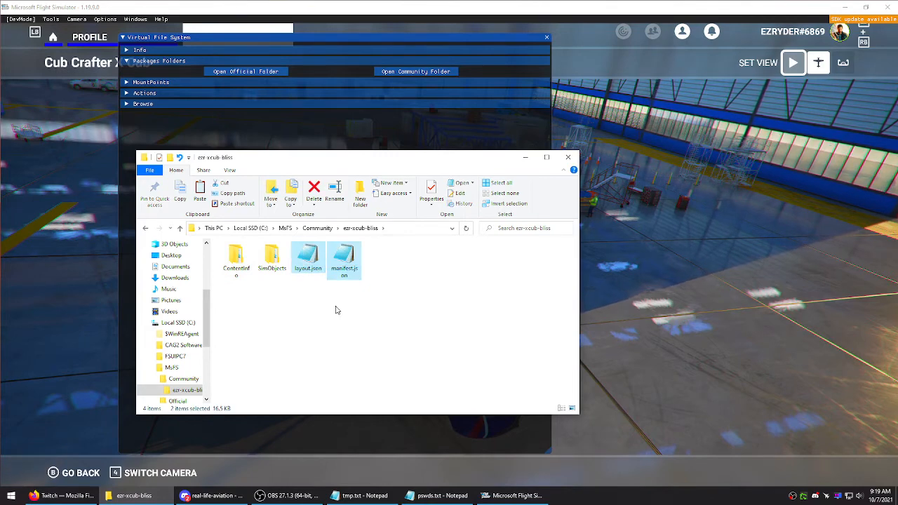
pyautogui.click(399, 273)
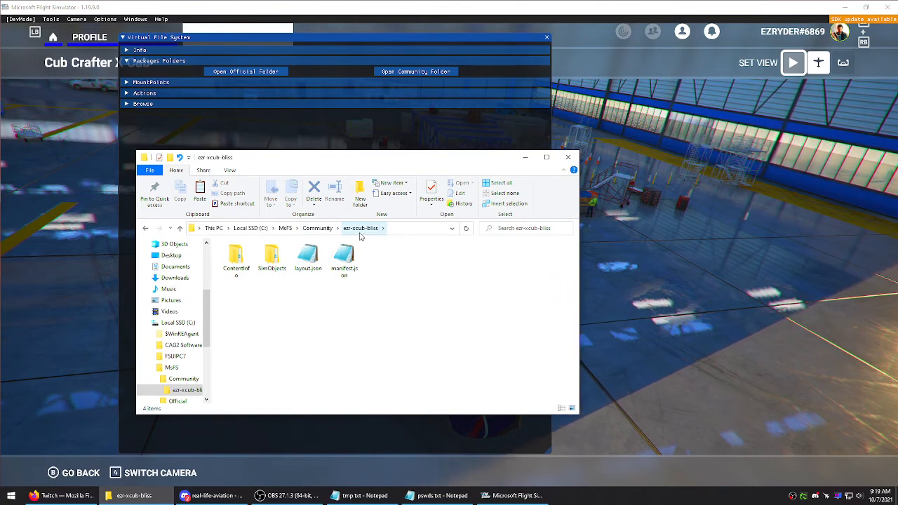
pyautogui.moveTo(567, 157)
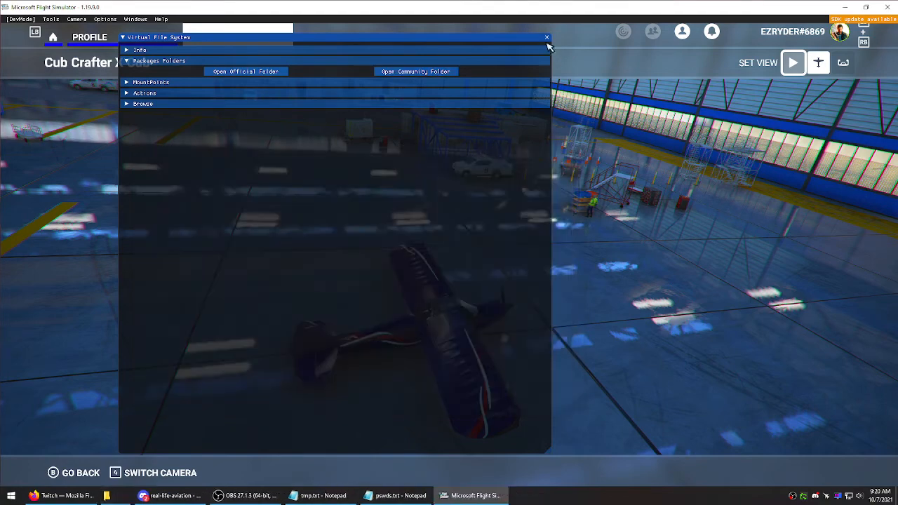
# - Close the Virtual File System panel, leaving the hangar with the Bliss X Cub
pyautogui.click(547, 36)
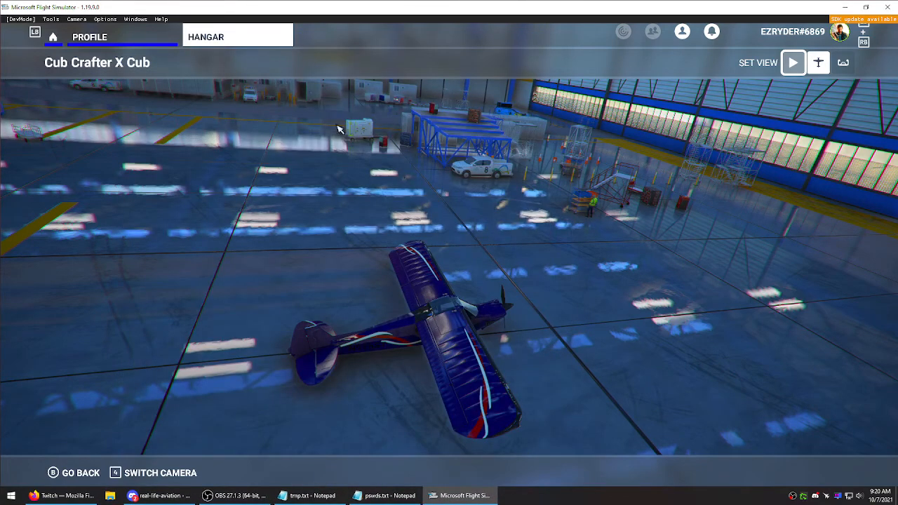
pyautogui.moveTo(115, 171)
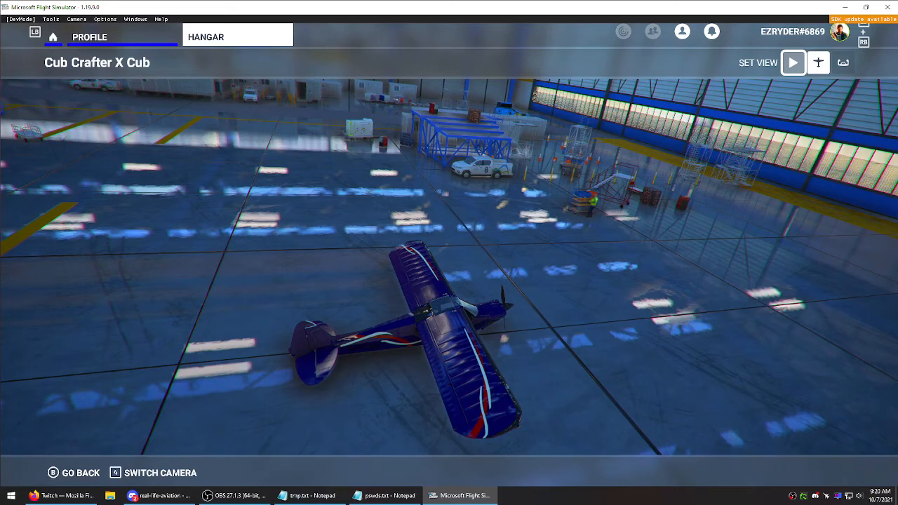
pyautogui.moveTo(558, 53)
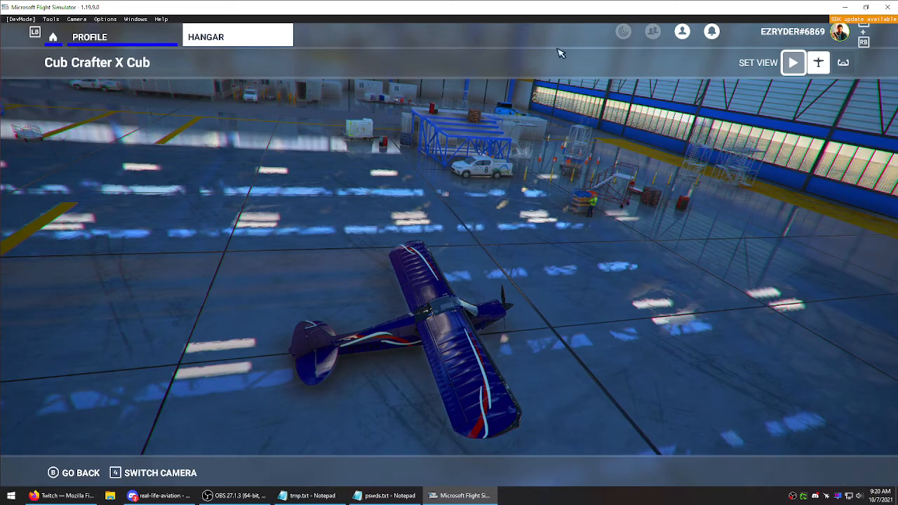
pyautogui.moveTo(218, 138)
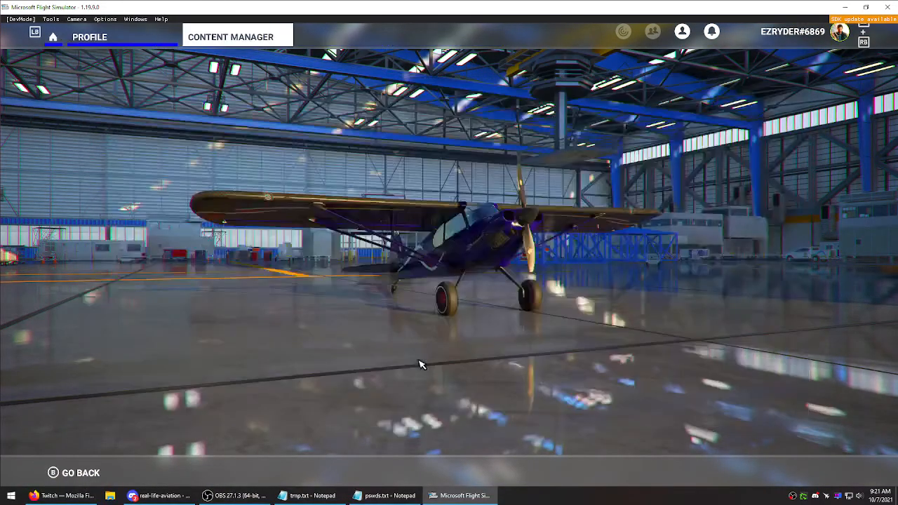
# - Search Content Manager for 'xcu' to list the XCub Bliss Livery as Installed, Community
pyautogui.click(231, 36)
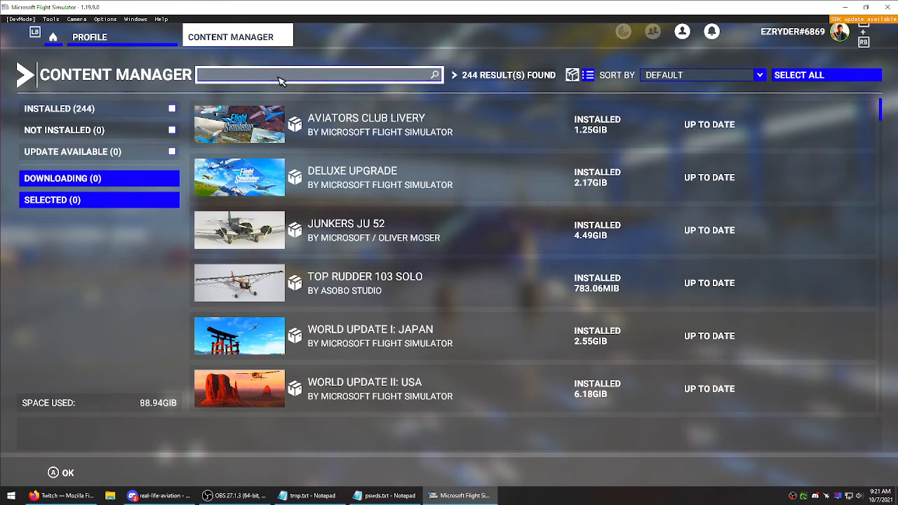
pyautogui.write('xcub')
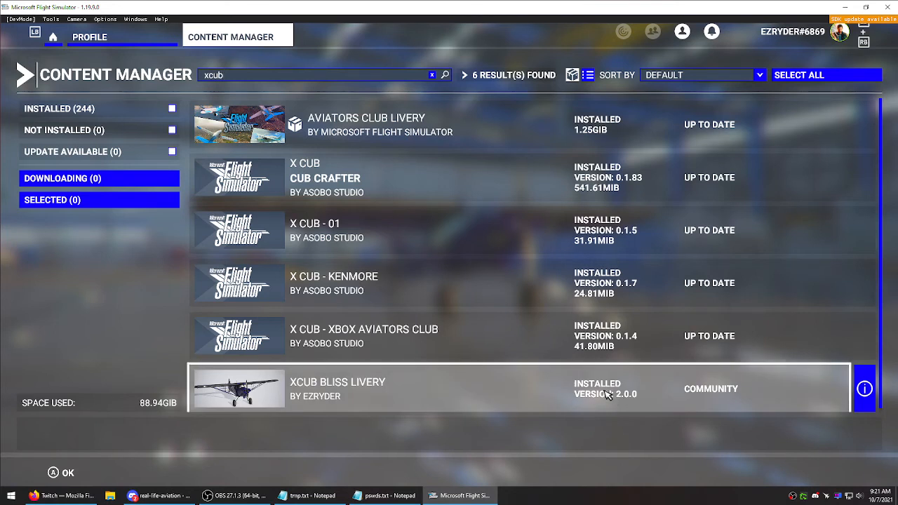
pyautogui.moveTo(723, 396)
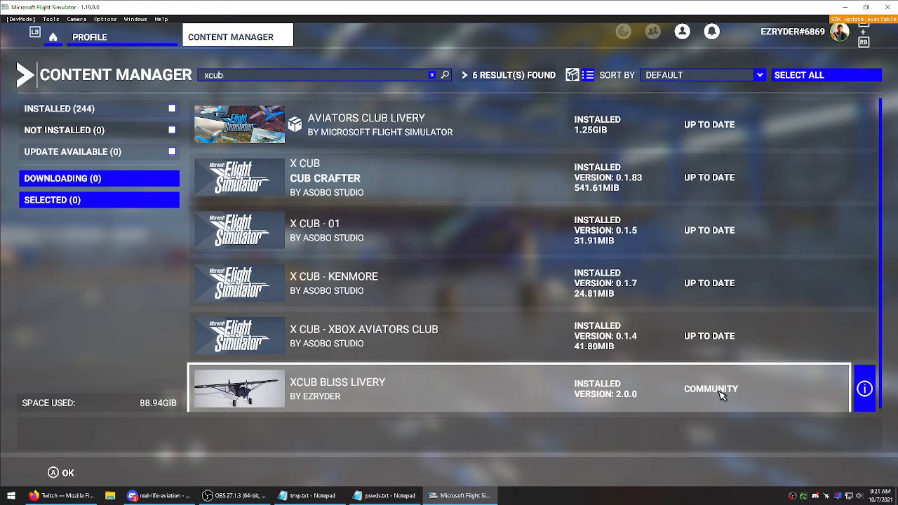
pyautogui.moveTo(687, 395)
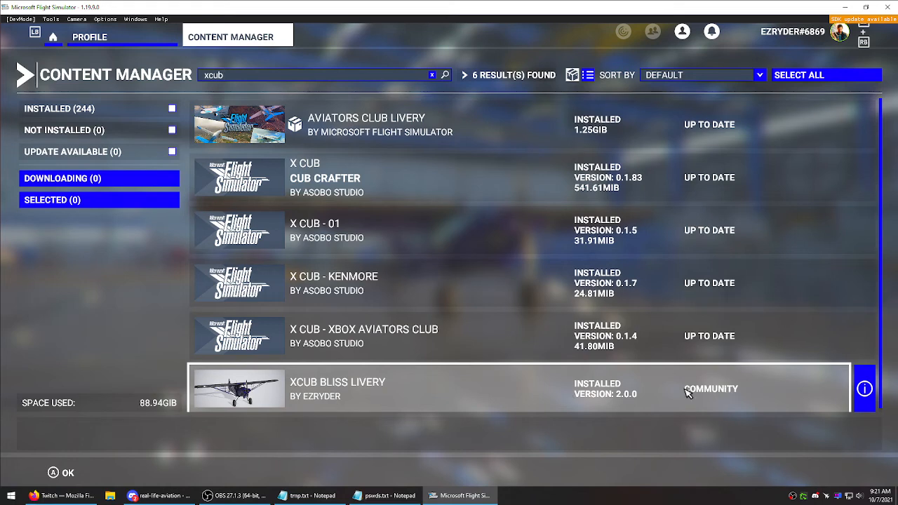
pyautogui.moveTo(615, 399)
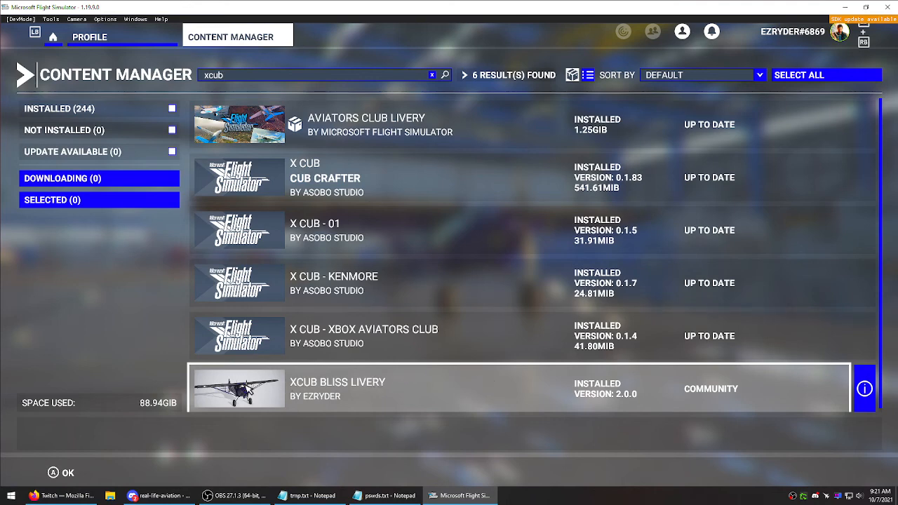
pyautogui.moveTo(246, 284)
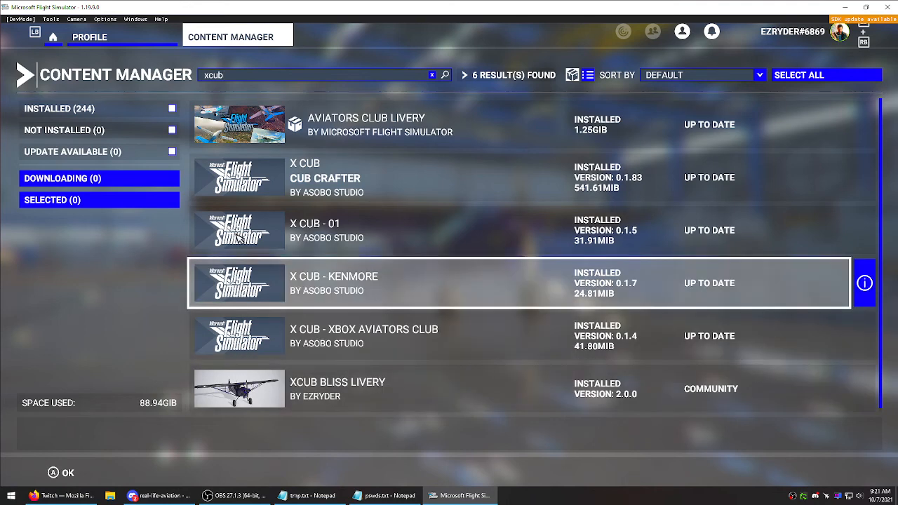